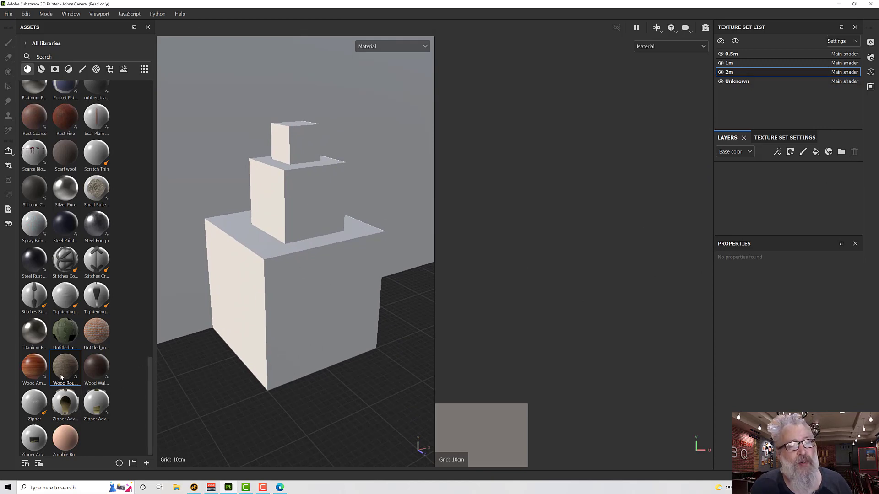
{"action": "mouse_move", "coordinate": [91, 372]}
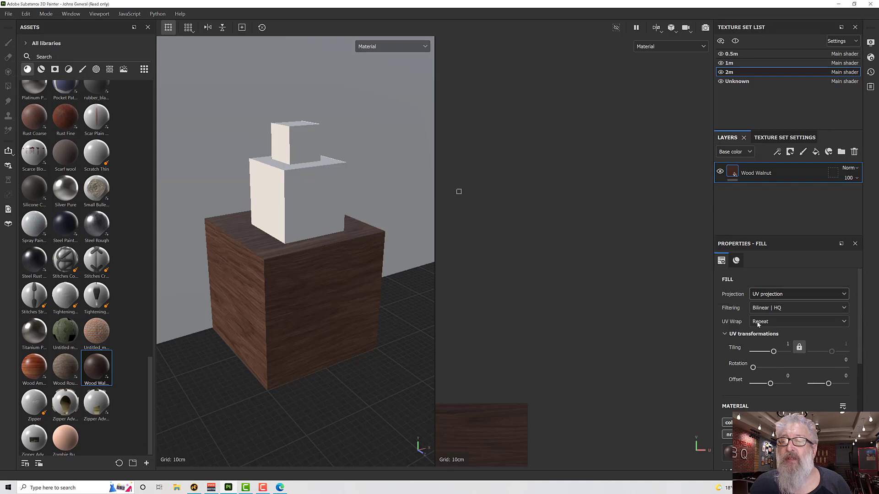
{"action": "mouse_move", "coordinate": [708, 343]}
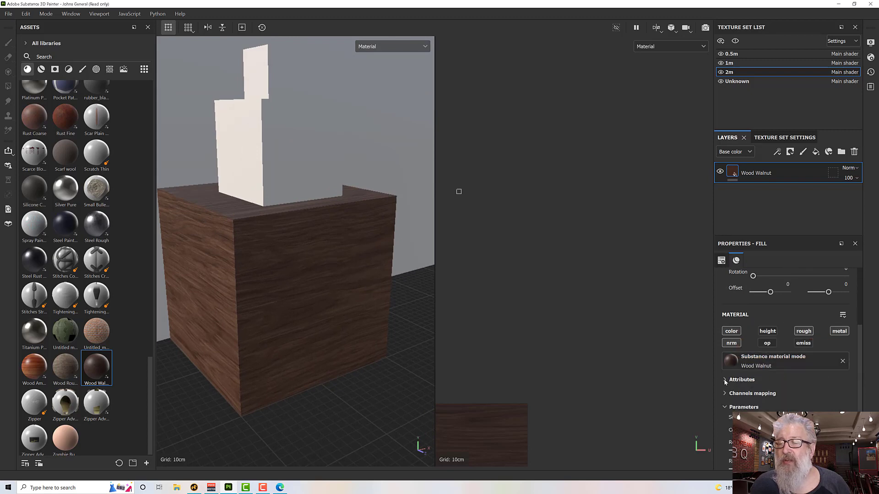
Expand the Wood Walnut material's Attributes to read its category, tags and 150×150×2 size.
{"action": "left_click", "coordinate": [725, 380]}
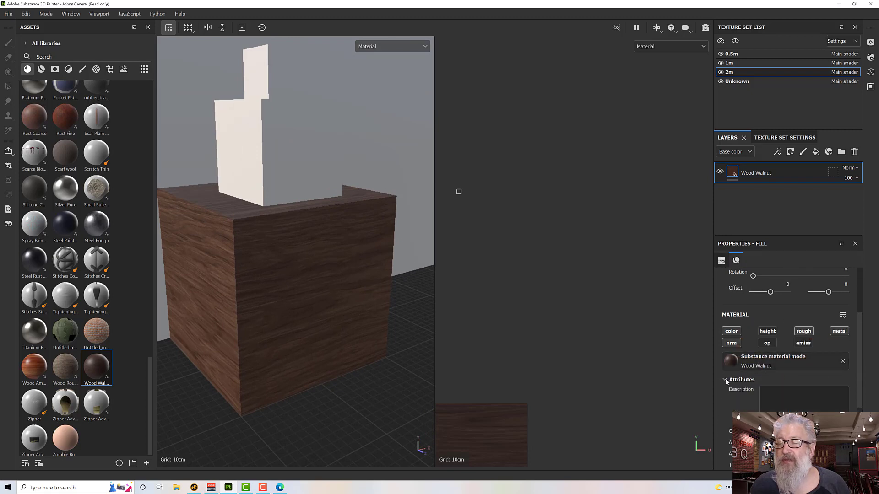
{"action": "scroll", "scroll_direction": "down", "scroll_amount": 3}
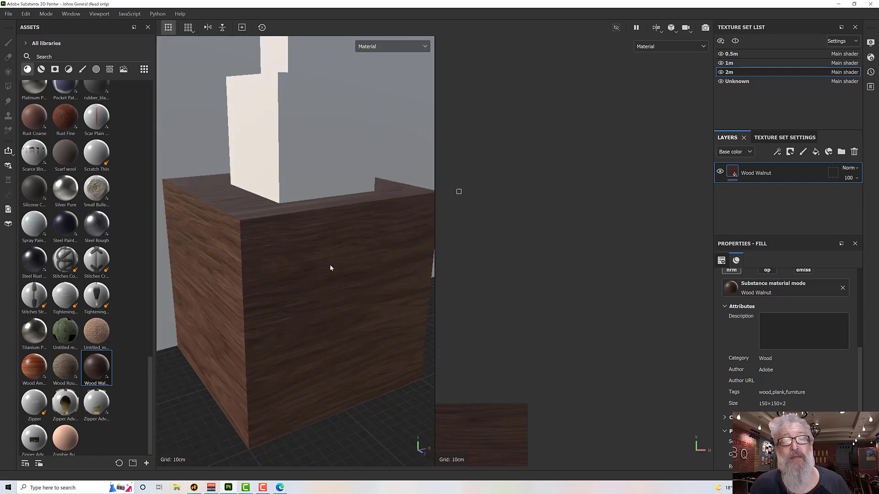
{"action": "mouse_move", "coordinate": [363, 256]}
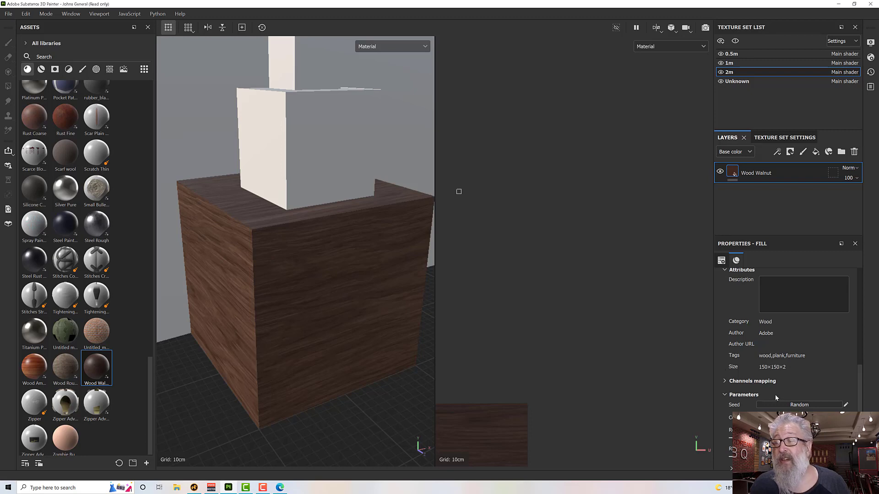
{"action": "mouse_move", "coordinate": [761, 341]}
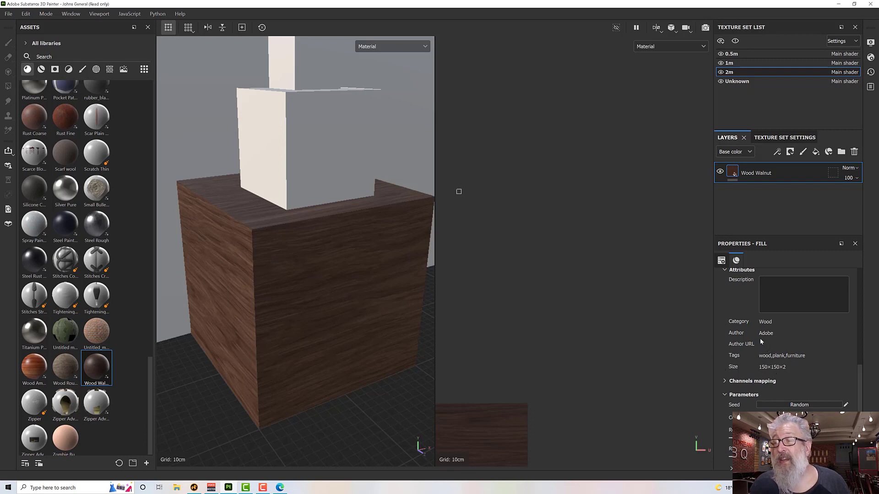
Set the walnut fill's projection to Tri-planar and its scale to Physical size.
{"action": "left_click", "coordinate": [722, 260]}
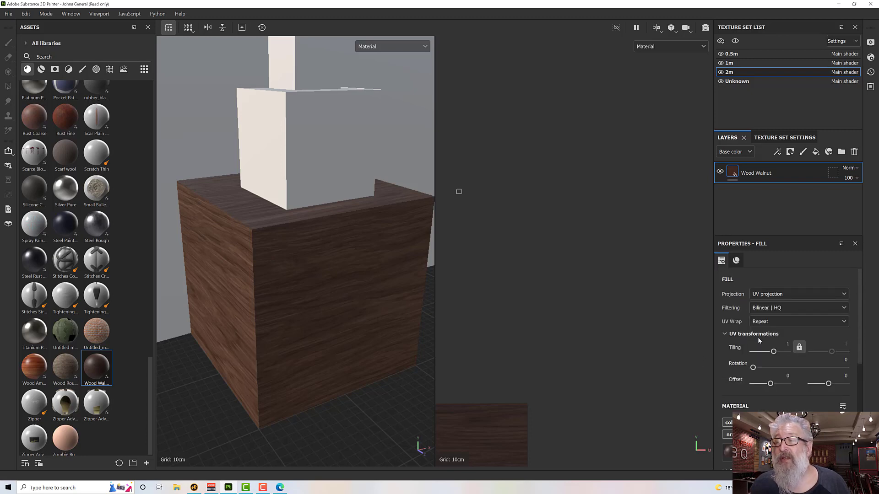
{"action": "left_click", "coordinate": [798, 294]}
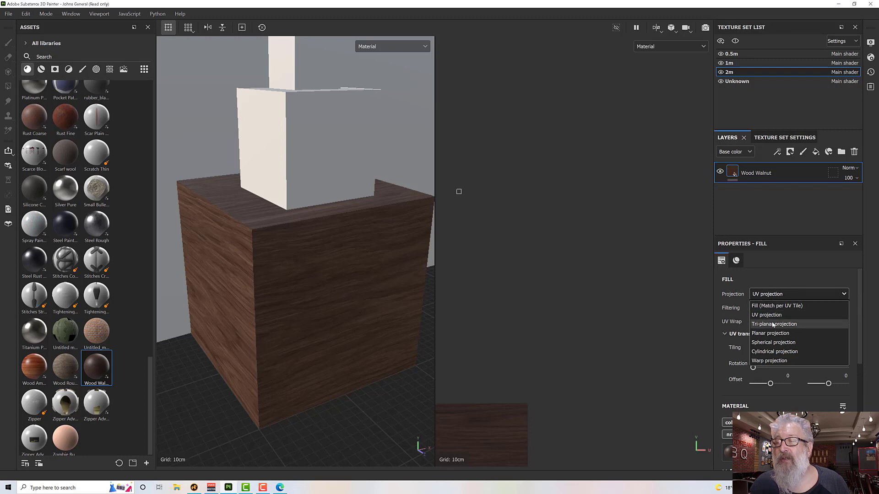
{"action": "left_click", "coordinate": [774, 324]}
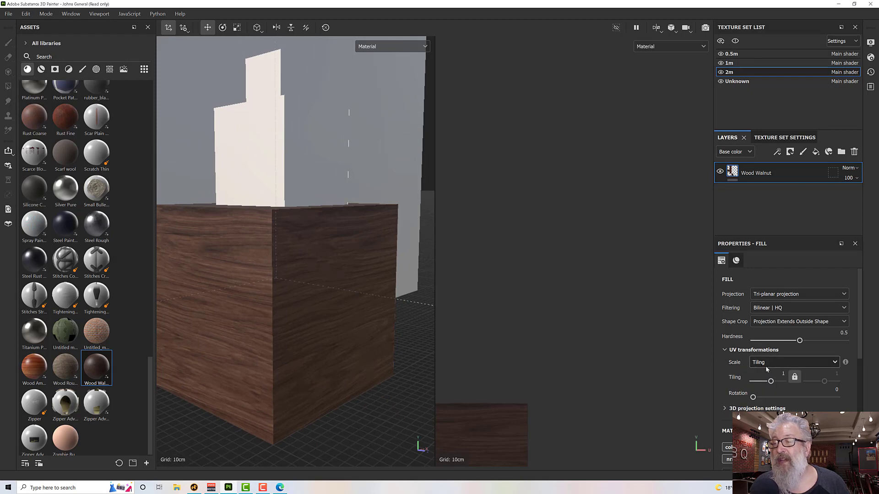
{"action": "left_click", "coordinate": [794, 363]}
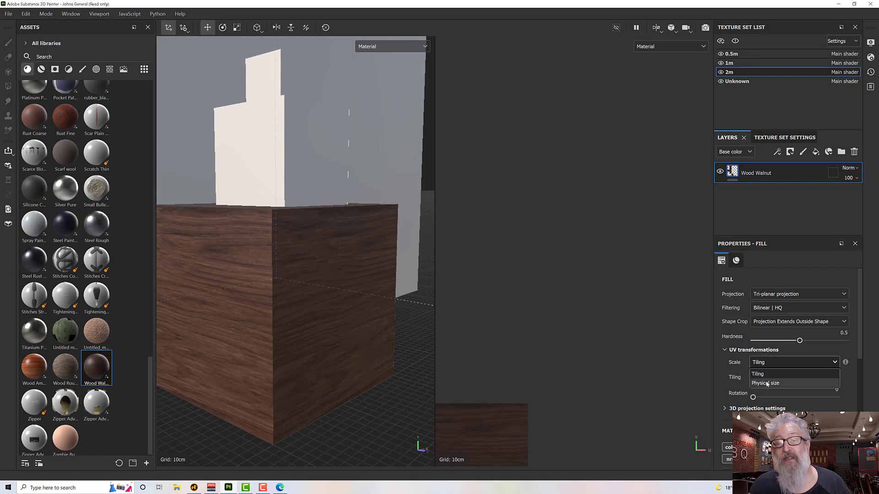
{"action": "left_click", "coordinate": [765, 383]}
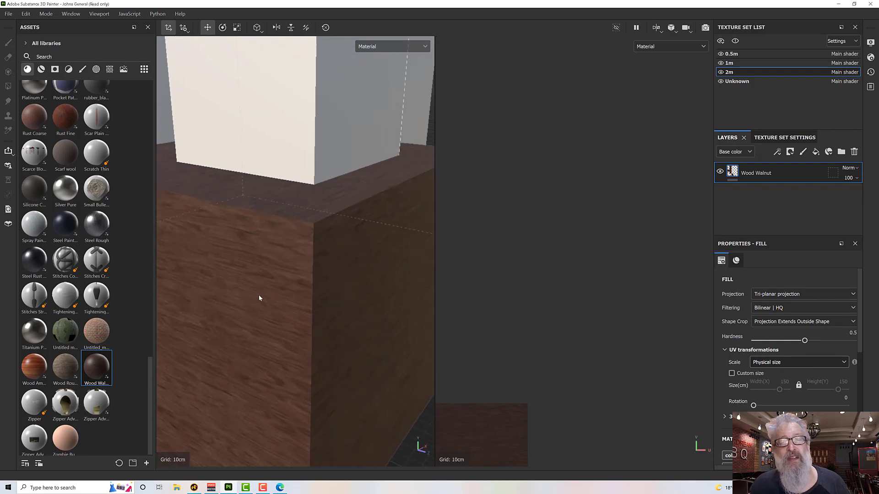
{"action": "left_click_drag", "start_coordinate": [259, 299], "coordinate": [274, 273]}
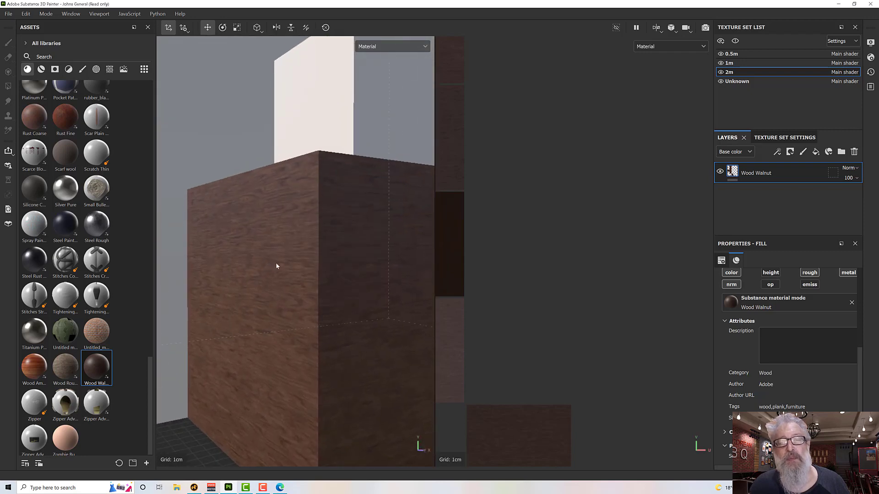
Instance the Wood Walnut layer across all texture sets via its right-click menu.
{"action": "left_click_drag", "start_coordinate": [275, 266], "coordinate": [268, 278]}
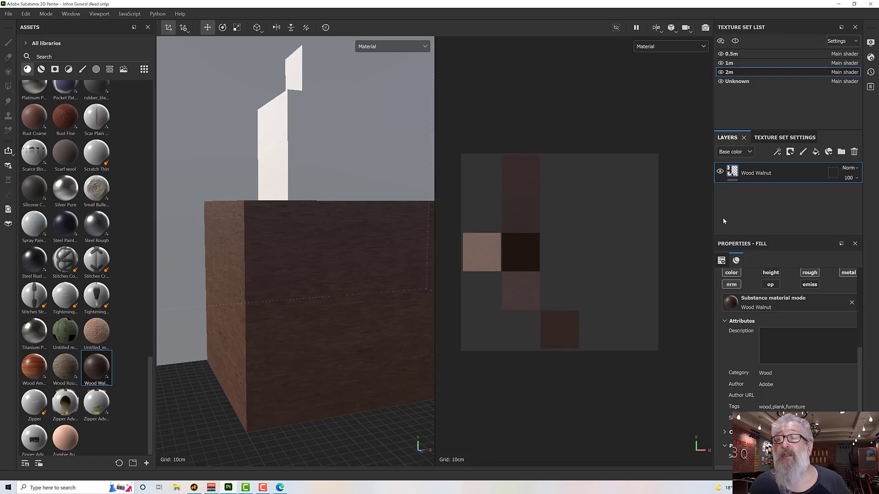
{"action": "right_click", "coordinate": [756, 173]}
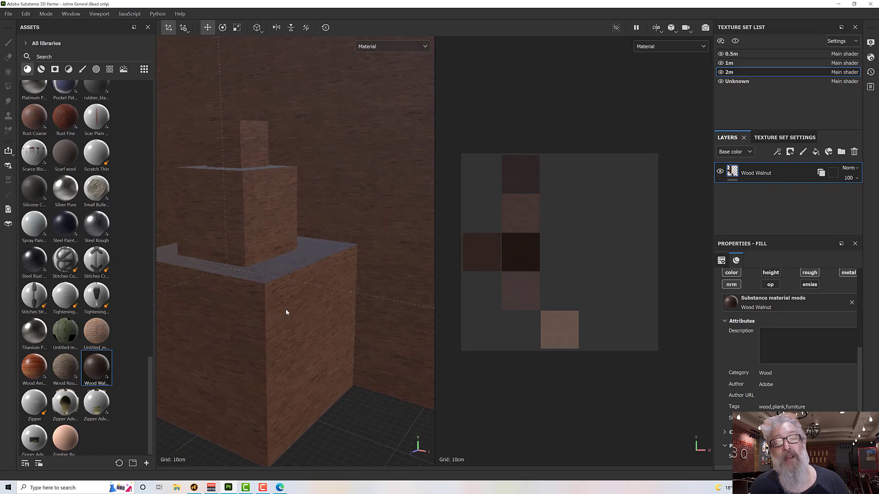
{"action": "mouse_move", "coordinate": [318, 280]}
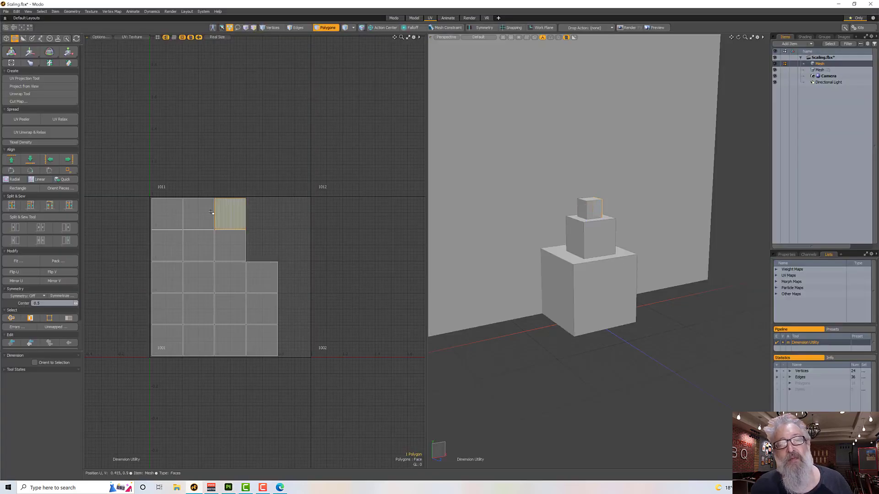
Select a UV tile in Modo to highlight its cube face, then return to Painter.
{"action": "left_click", "coordinate": [230, 275]}
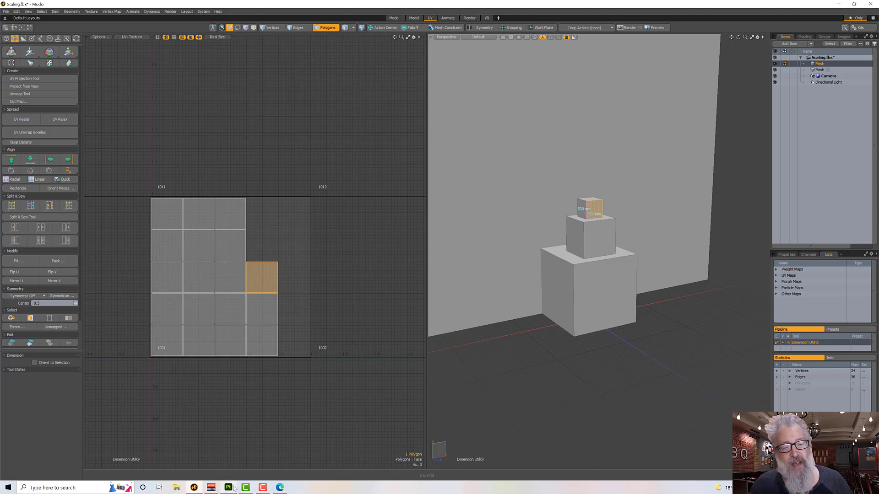
{"action": "mouse_move", "coordinate": [251, 419]}
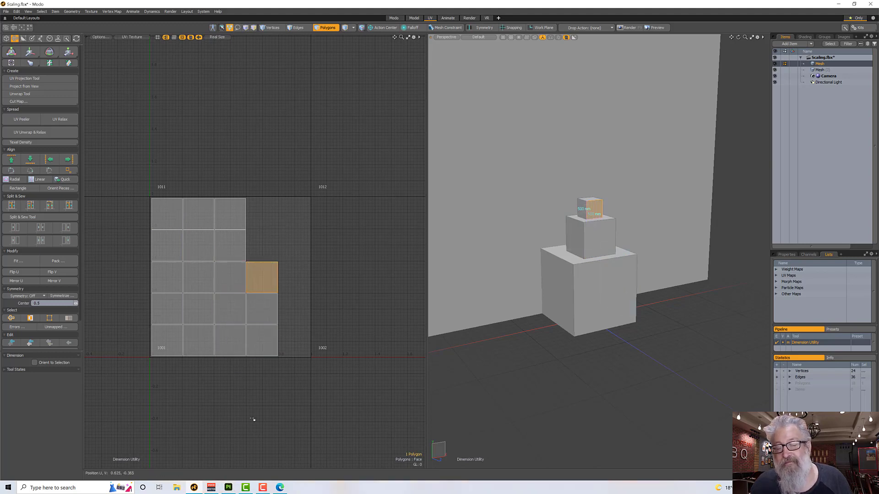
{"action": "left_click", "coordinate": [167, 309]}
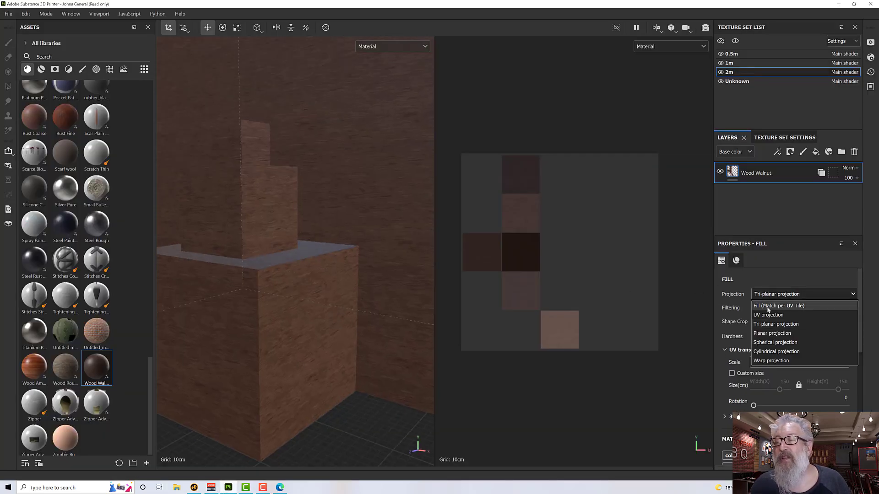
{"action": "left_click", "coordinate": [769, 315]}
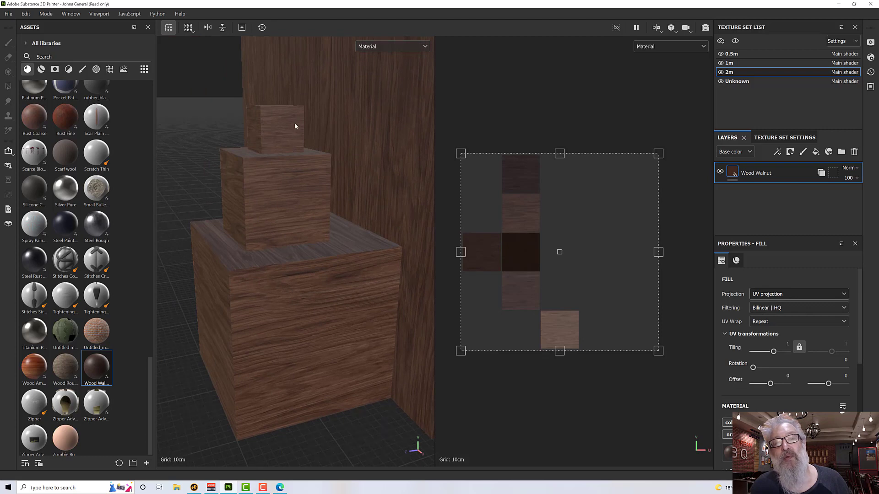
{"action": "mouse_move", "coordinate": [317, 179]}
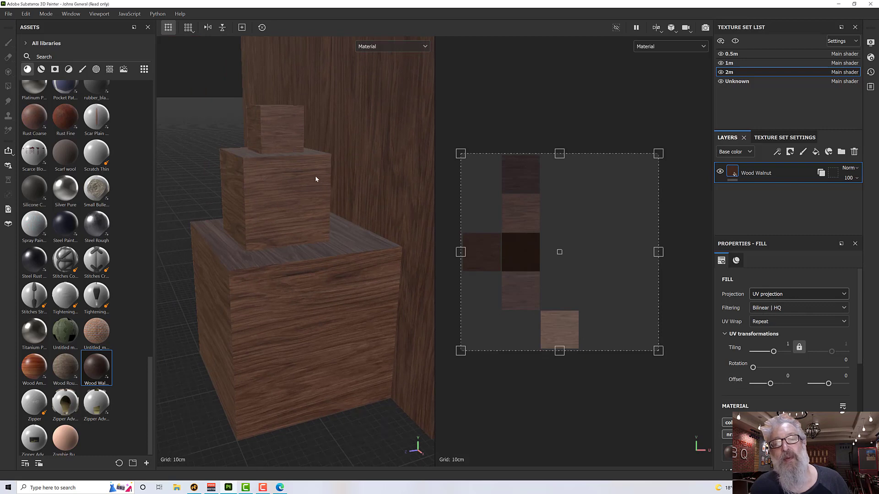
{"action": "mouse_move", "coordinate": [377, 296]}
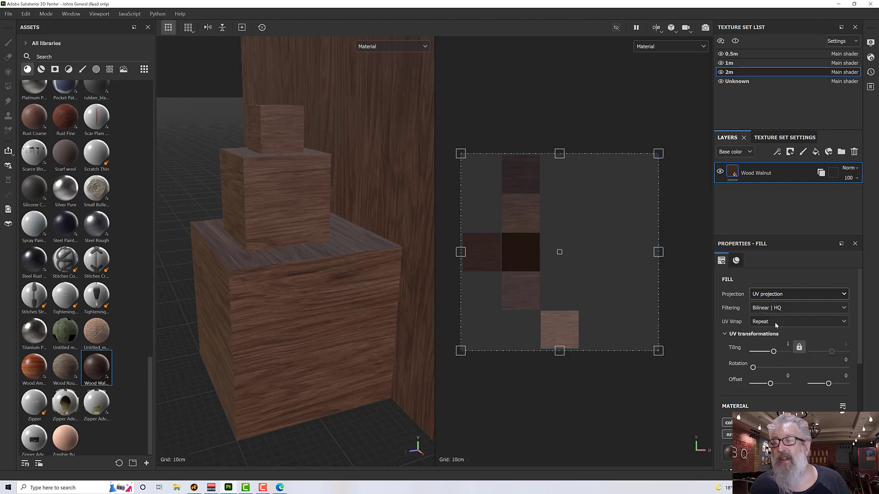
{"action": "left_click", "coordinate": [799, 294]}
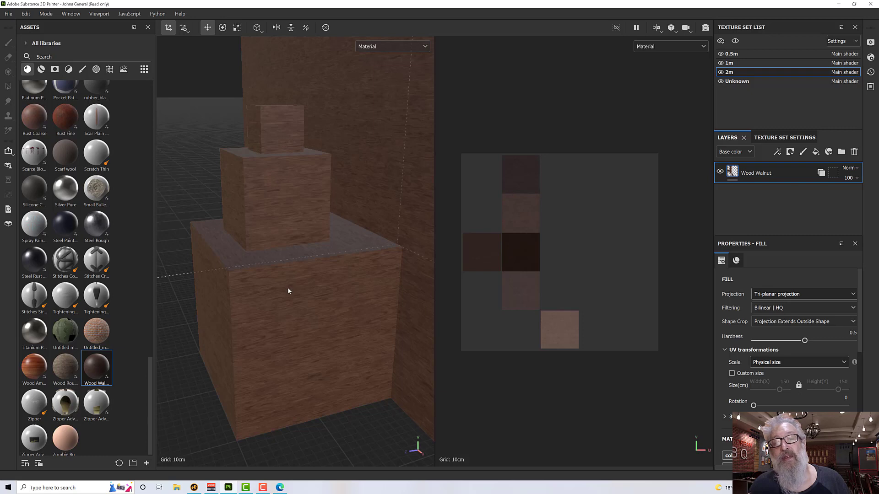
{"action": "left_click_drag", "start_coordinate": [288, 291], "coordinate": [329, 316]}
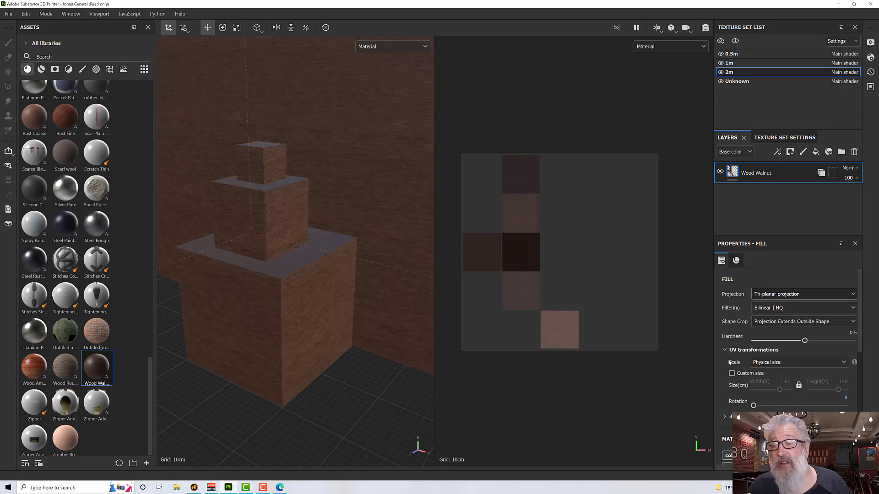
Enable a custom physical size for the walnut fill and enter its width value.
{"action": "left_click", "coordinate": [733, 373]}
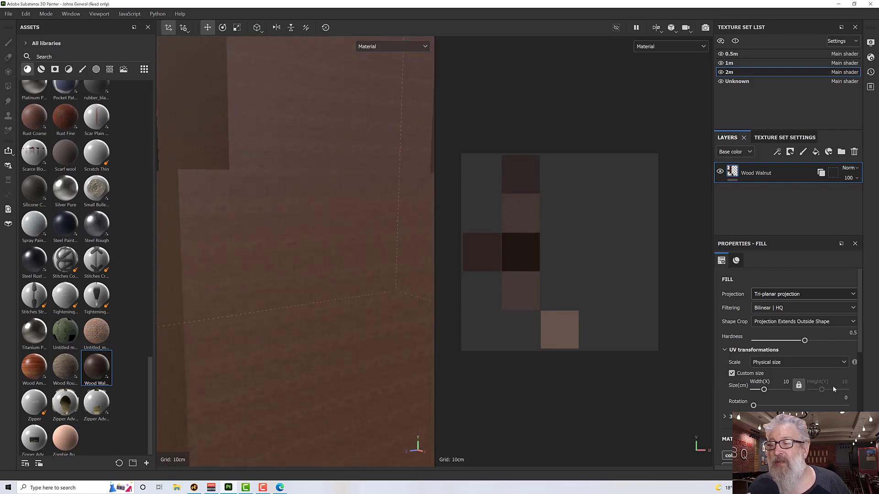
{"action": "left_click", "coordinate": [785, 382]}
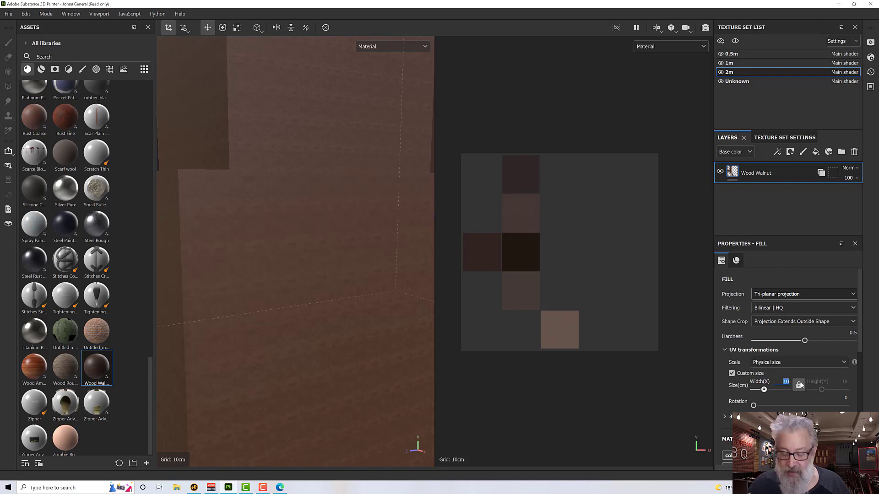
{"action": "type", "text": "100"}
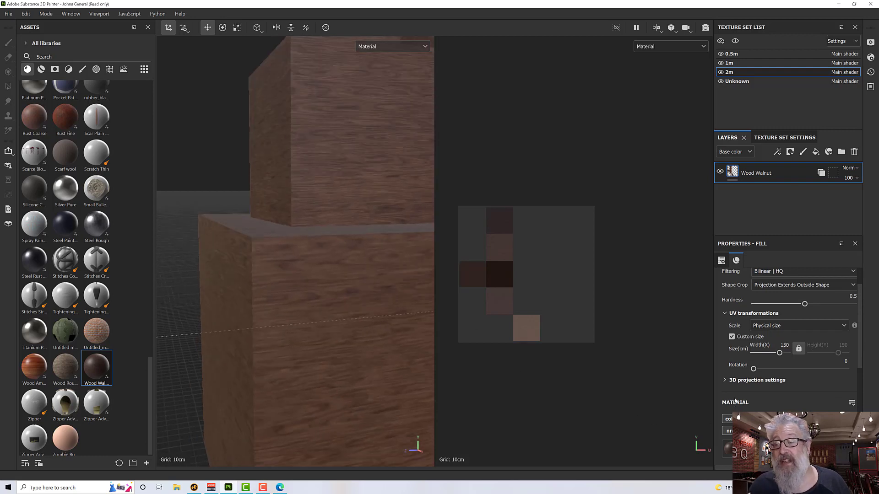
{"action": "left_click", "coordinate": [732, 337]}
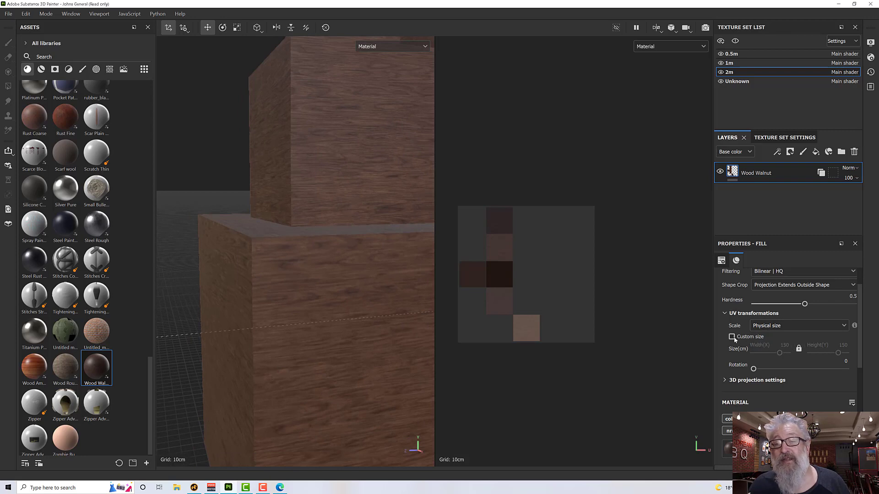
{"action": "left_click", "coordinate": [732, 337]}
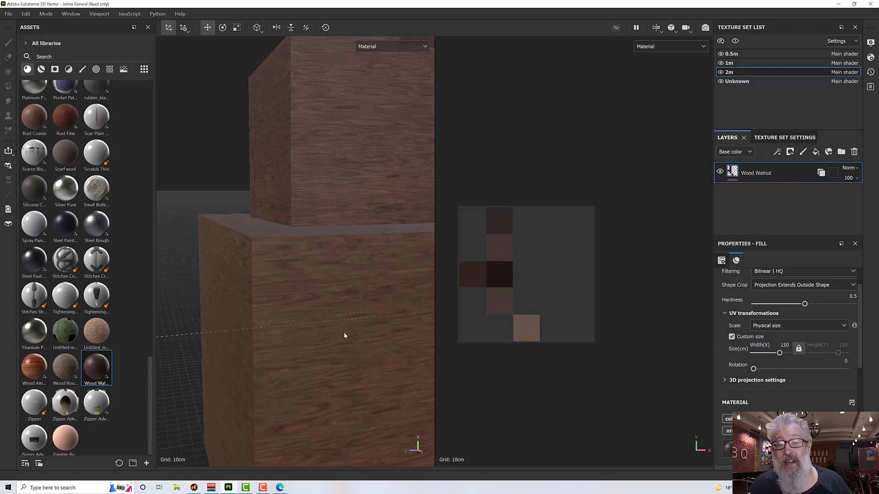
Orbit and pull back the viewport to inspect the grain across the whole cube stack.
{"action": "left_click_drag", "start_coordinate": [344, 335], "coordinate": [385, 365]}
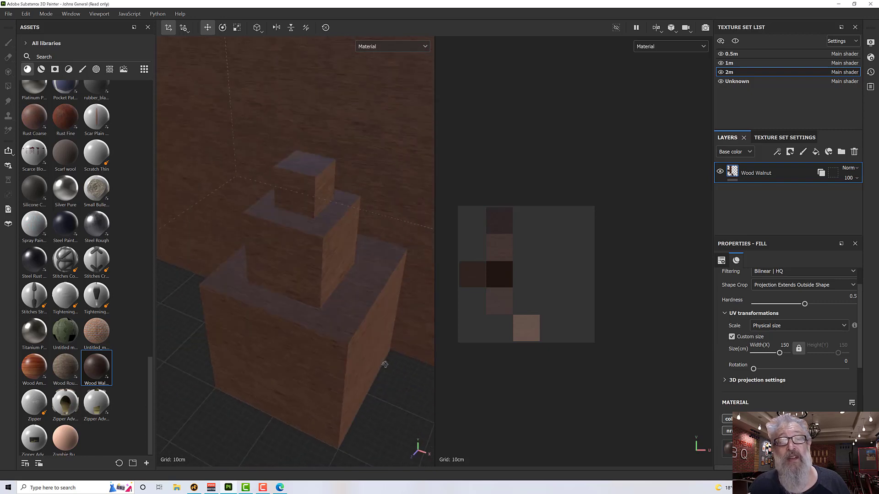
{"action": "left_click_drag", "start_coordinate": [386, 364], "coordinate": [364, 317]}
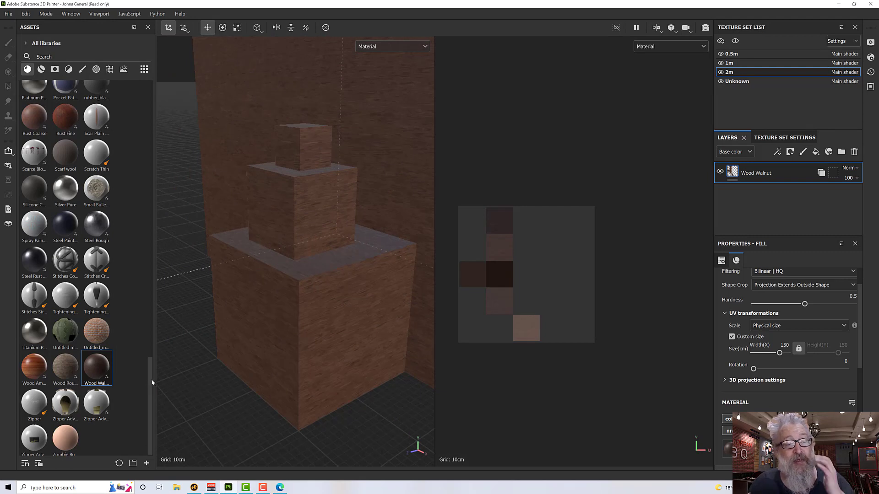
{"action": "mouse_move", "coordinate": [368, 389]}
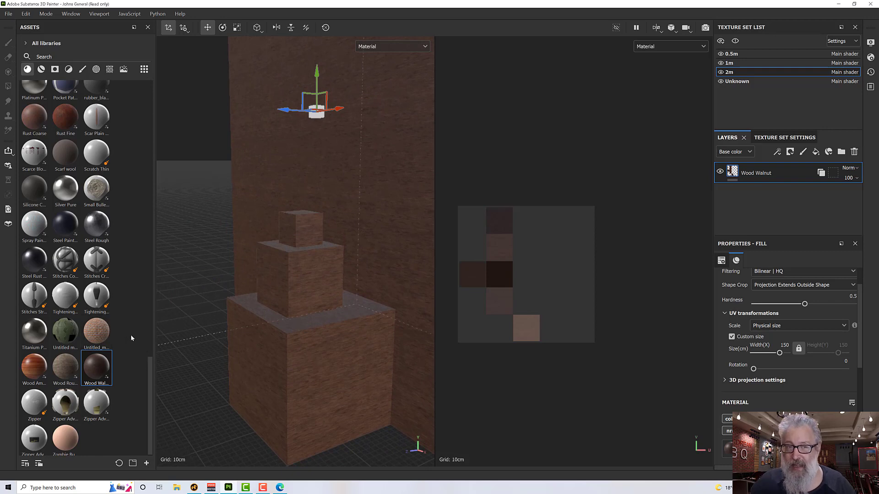
{"action": "mouse_move", "coordinate": [242, 322]}
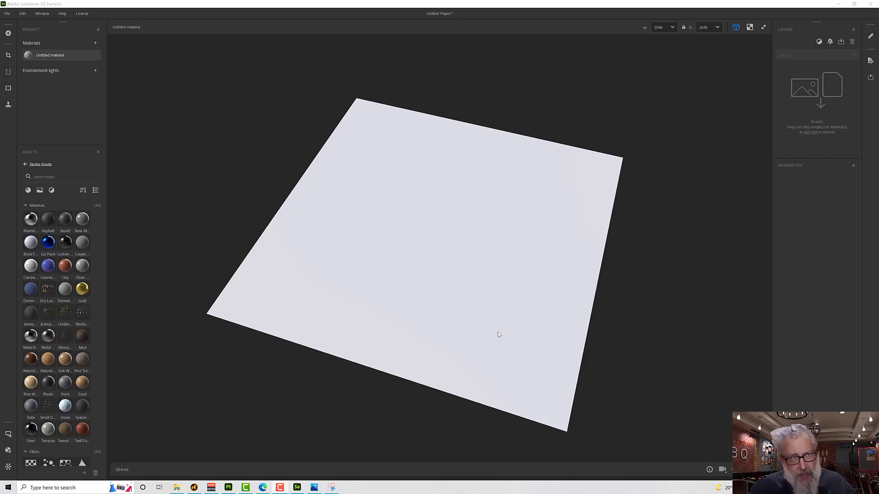
{"action": "mouse_move", "coordinate": [500, 315]}
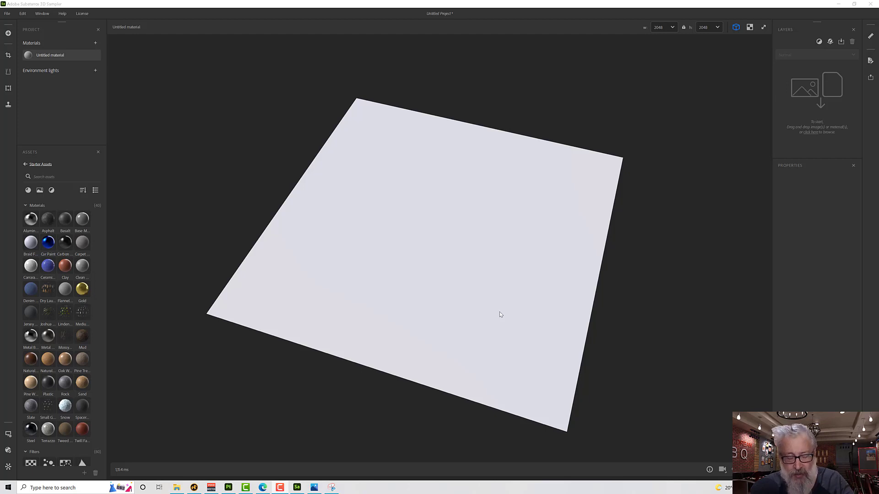
{"action": "mouse_move", "coordinate": [509, 326]}
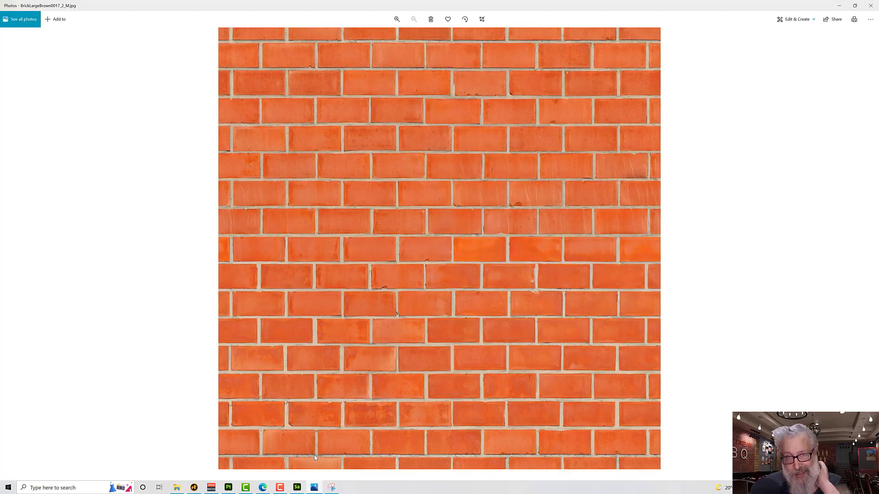
{"action": "mouse_move", "coordinate": [308, 432]}
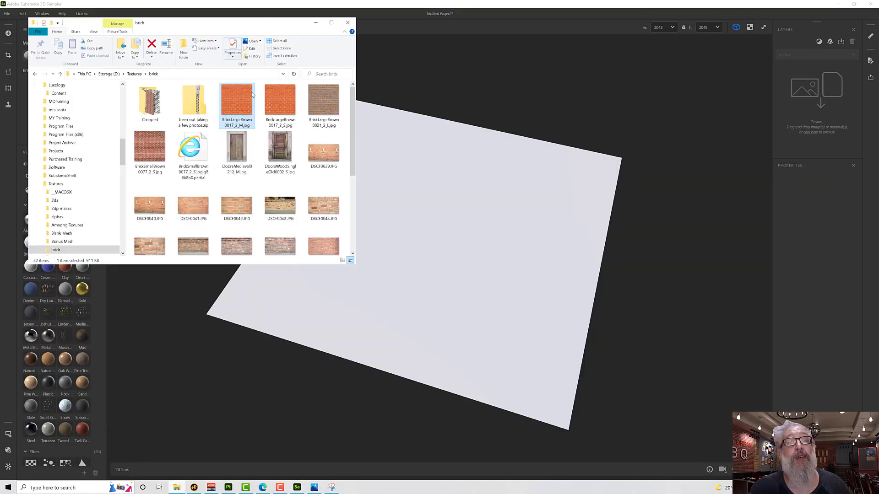
Drop the brick JPG into Sampler as Image to material with Set the physical size enabled.
{"action": "left_click_drag", "start_coordinate": [236, 104], "coordinate": [554, 119]}
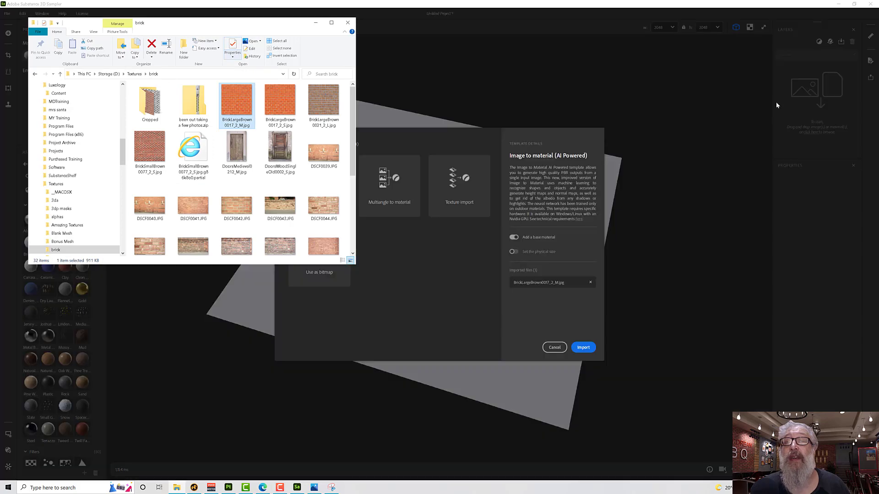
{"action": "left_click", "coordinate": [347, 22]}
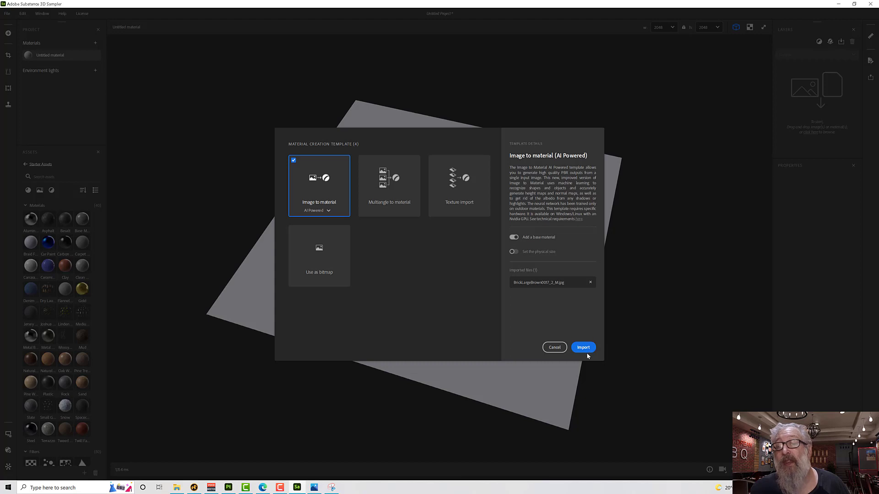
{"action": "mouse_move", "coordinate": [531, 260]}
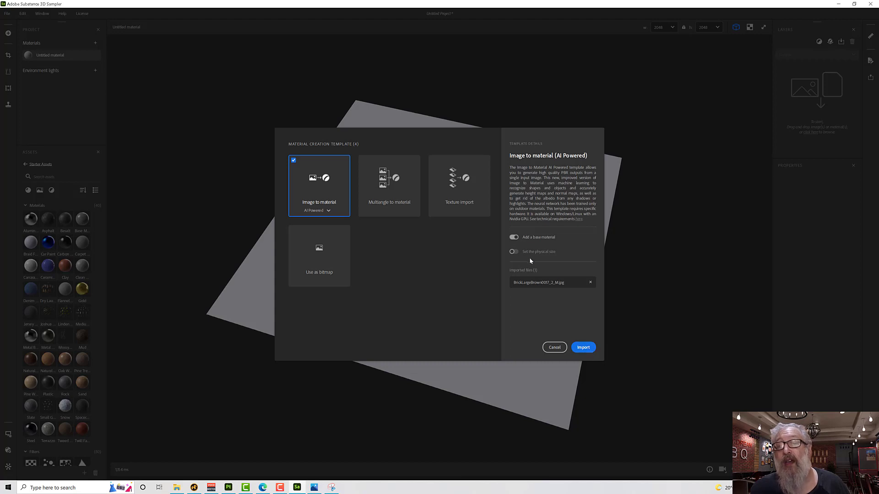
{"action": "left_click", "coordinate": [513, 251]}
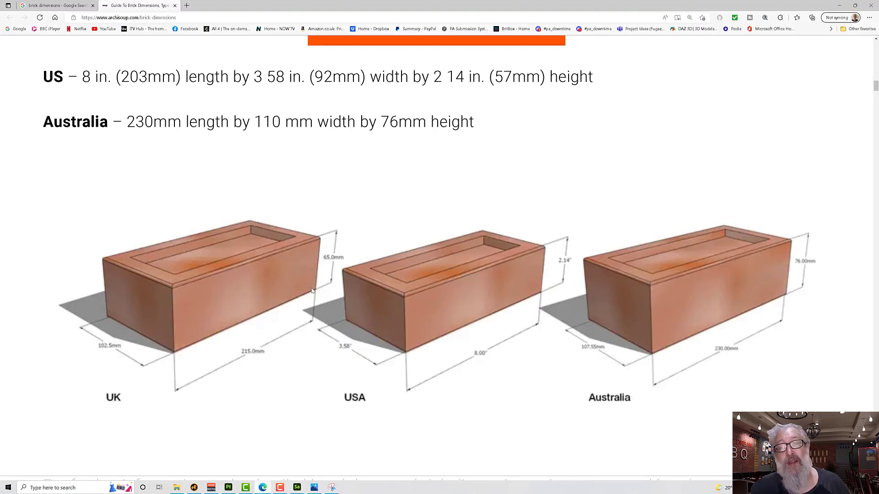
{"action": "mouse_move", "coordinate": [319, 258]}
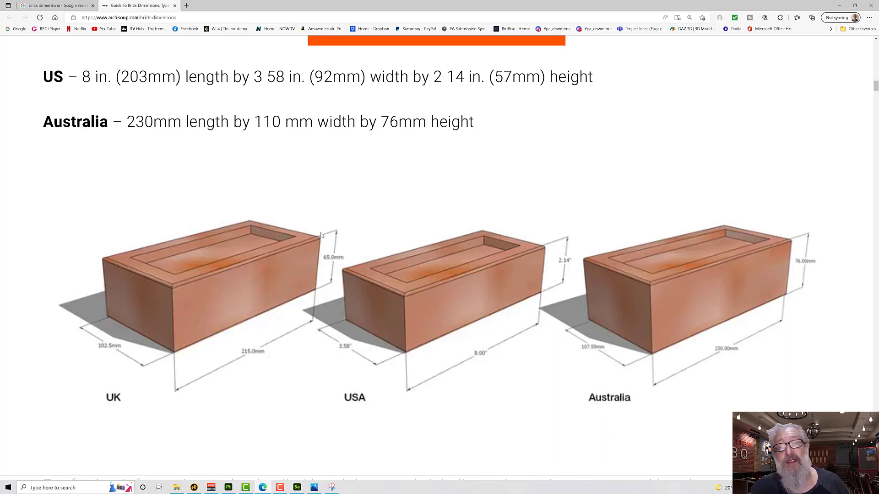
{"action": "mouse_move", "coordinate": [308, 223]}
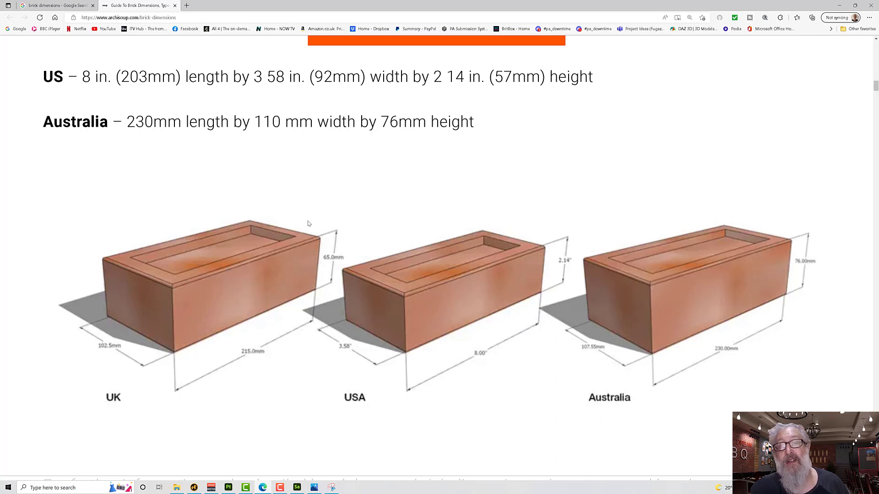
{"action": "mouse_move", "coordinate": [294, 247]}
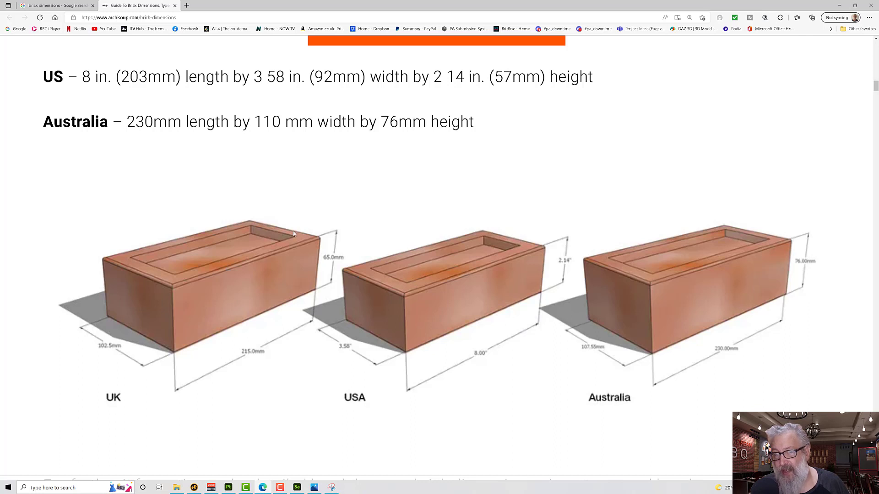
{"action": "mouse_move", "coordinate": [284, 396]}
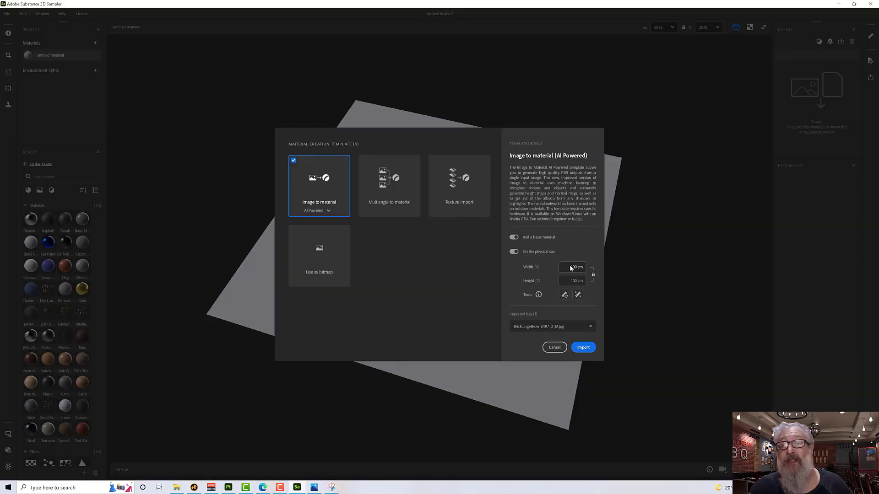
Enter the brick material's physical width and height in cm and import it.
{"action": "left_click", "coordinate": [571, 267]}
{"action": "type", "text": "136"}
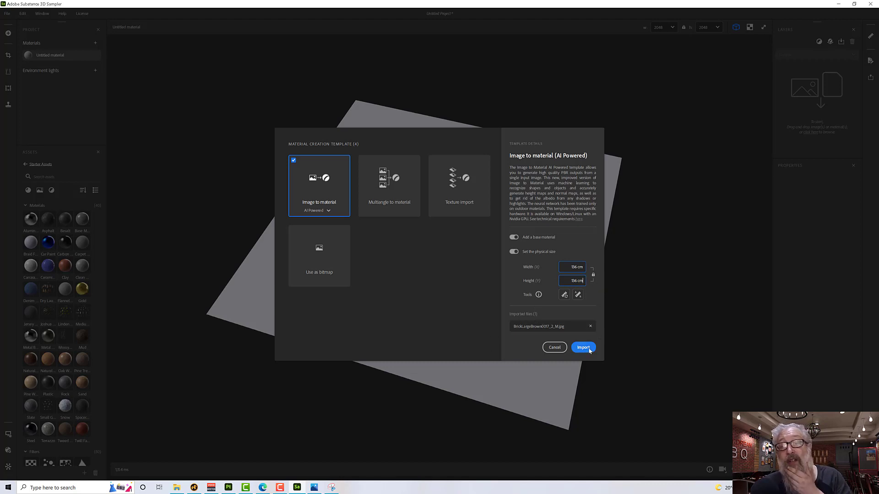
{"action": "left_click", "coordinate": [582, 348]}
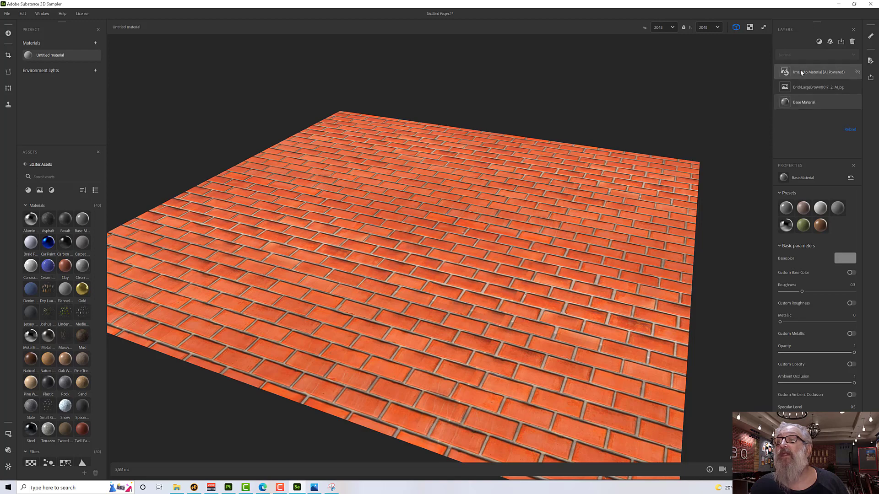
Toggle normal inversion on the AI material to compare, leaving it off.
{"action": "left_click", "coordinate": [814, 71]}
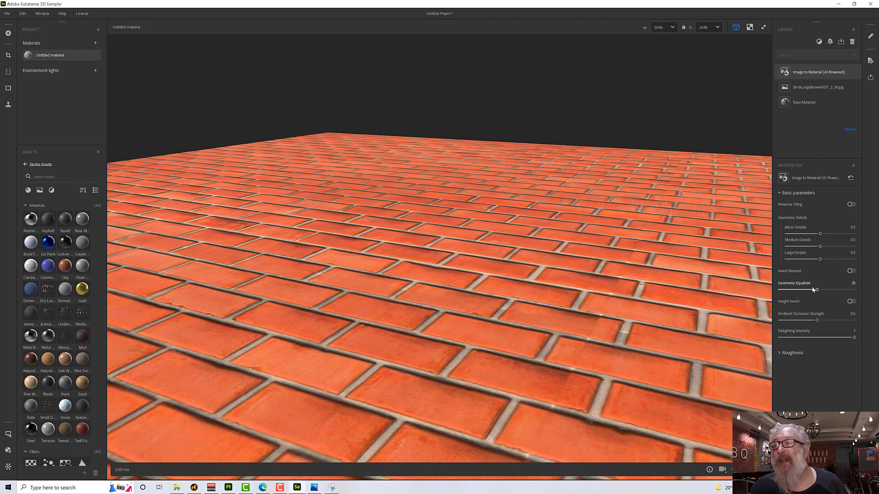
{"action": "left_click", "coordinate": [852, 271]}
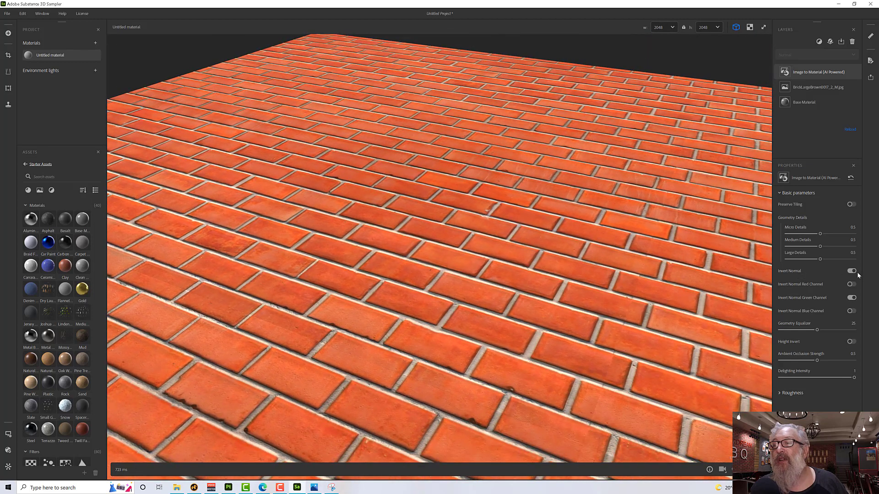
{"action": "left_click", "coordinate": [852, 271]}
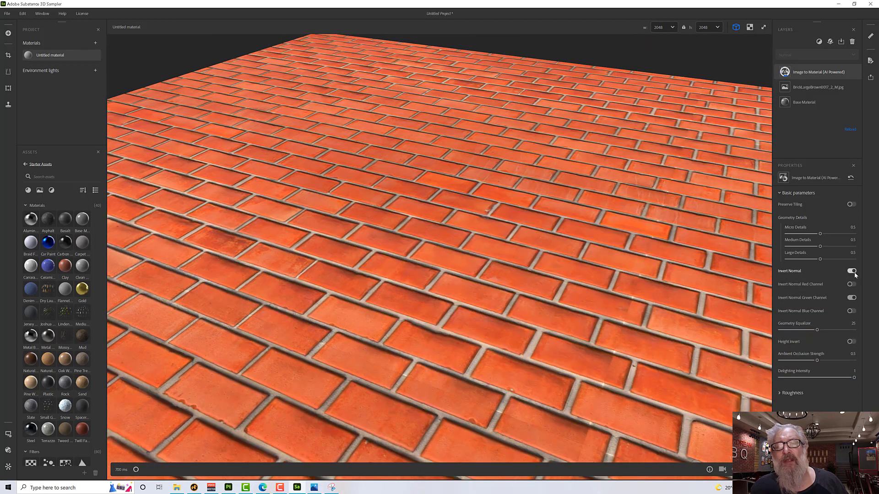
{"action": "left_click", "coordinate": [851, 270]}
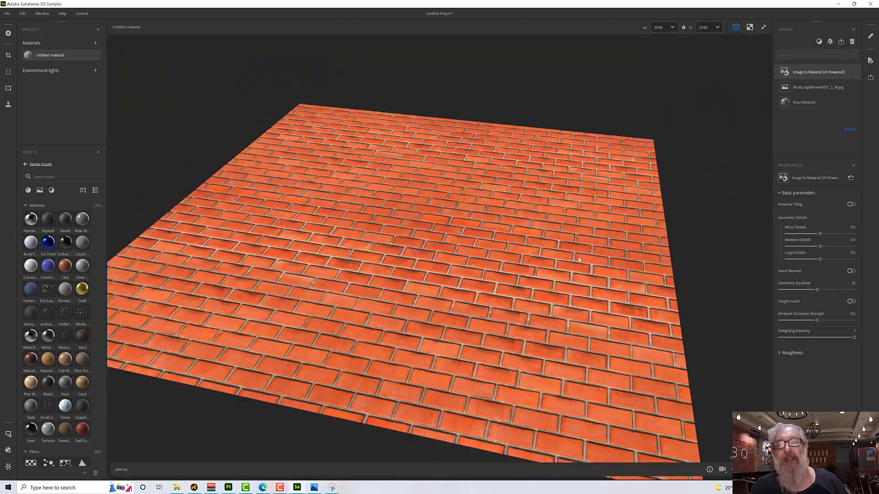
{"action": "left_click_drag", "start_coordinate": [579, 259], "coordinate": [533, 405]}
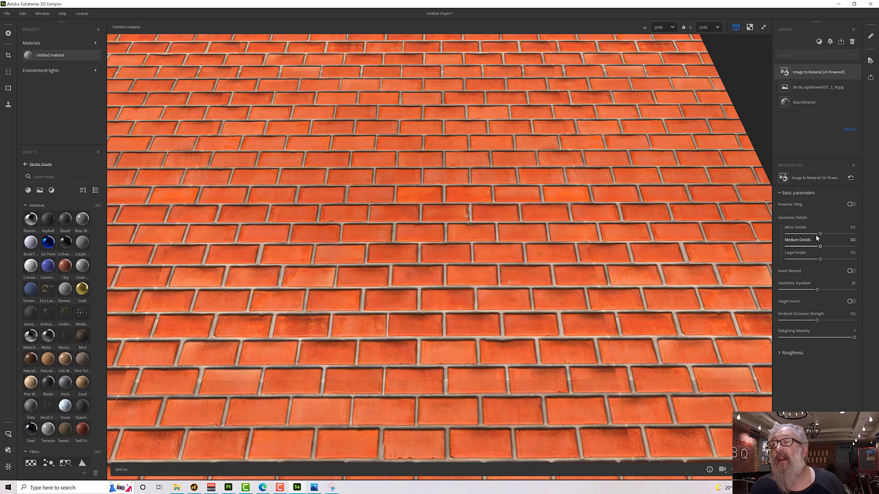
Adjust the Micro, Medium and Large Details sliders, raising geometry detail to full strength.
{"action": "left_click_drag", "start_coordinate": [817, 233], "coordinate": [786, 234]}
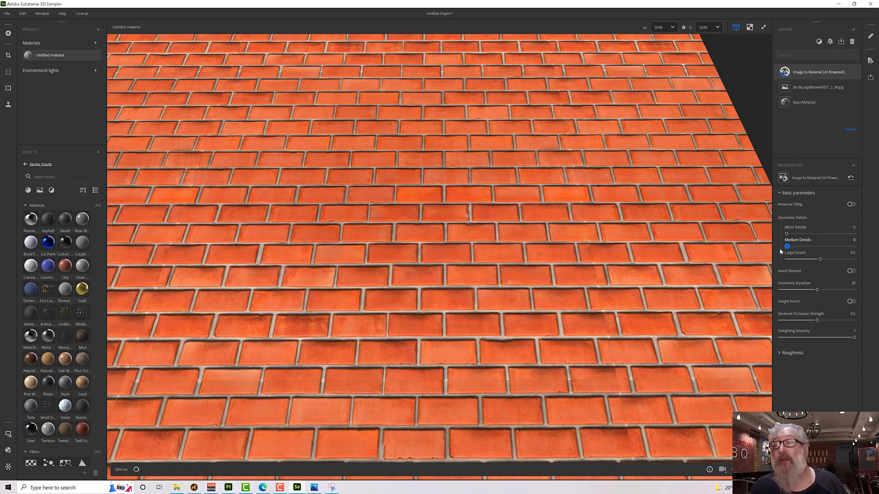
{"action": "left_click_drag", "start_coordinate": [787, 259], "coordinate": [821, 259]}
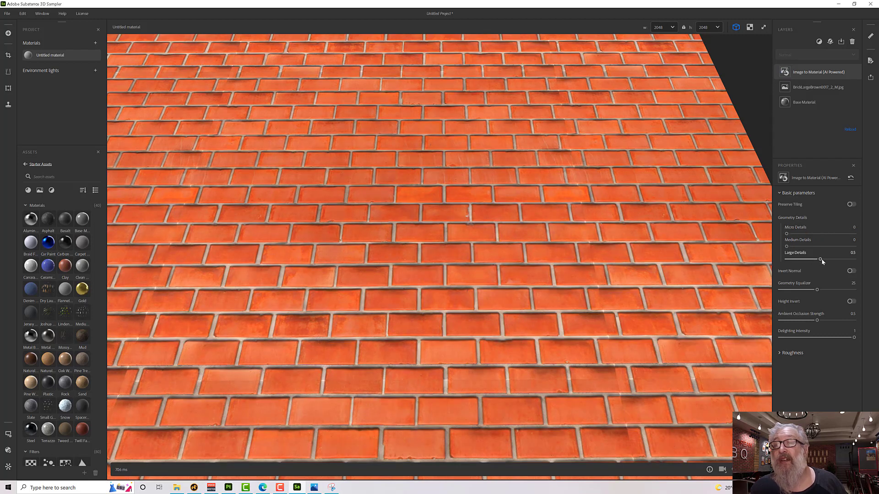
{"action": "left_click_drag", "start_coordinate": [820, 259], "coordinate": [795, 259]}
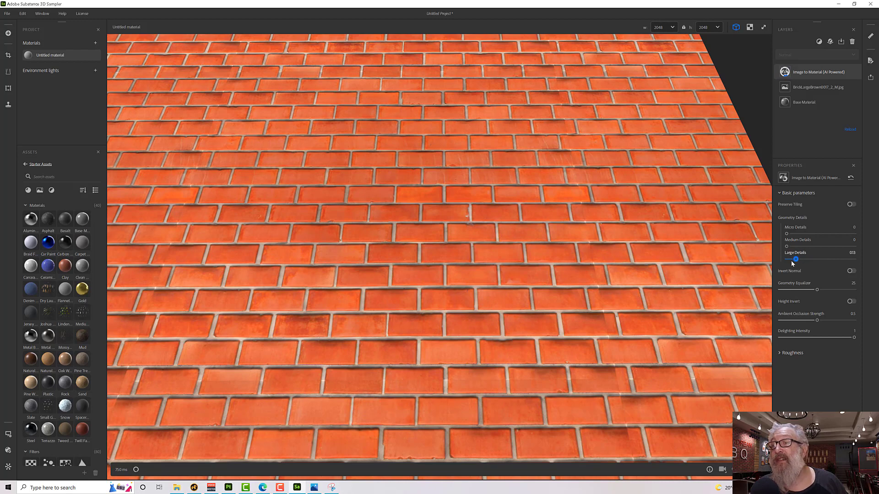
{"action": "left_click_drag", "start_coordinate": [795, 259], "coordinate": [786, 258]}
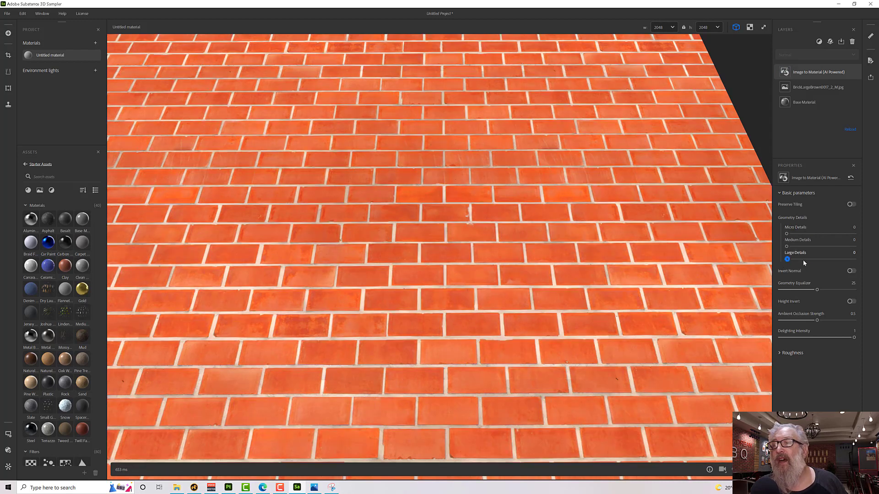
{"action": "left_click_drag", "start_coordinate": [788, 250], "coordinate": [821, 247]}
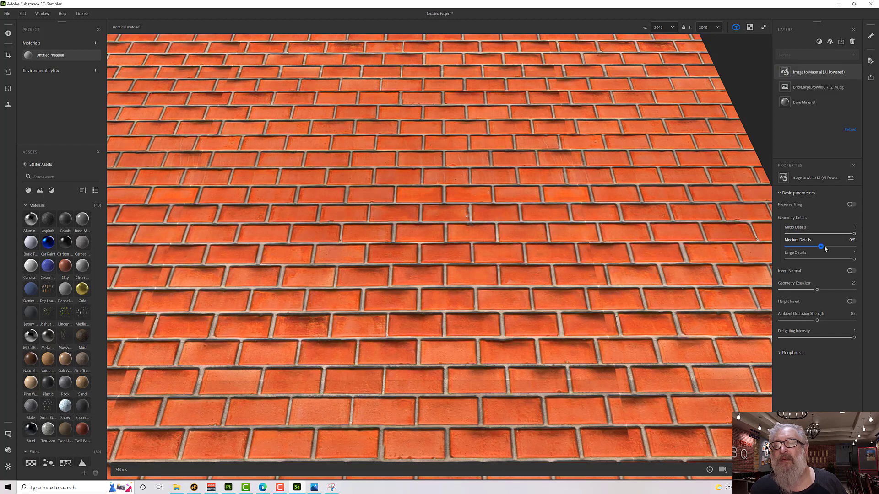
{"action": "left_click_drag", "start_coordinate": [822, 247], "coordinate": [853, 246]}
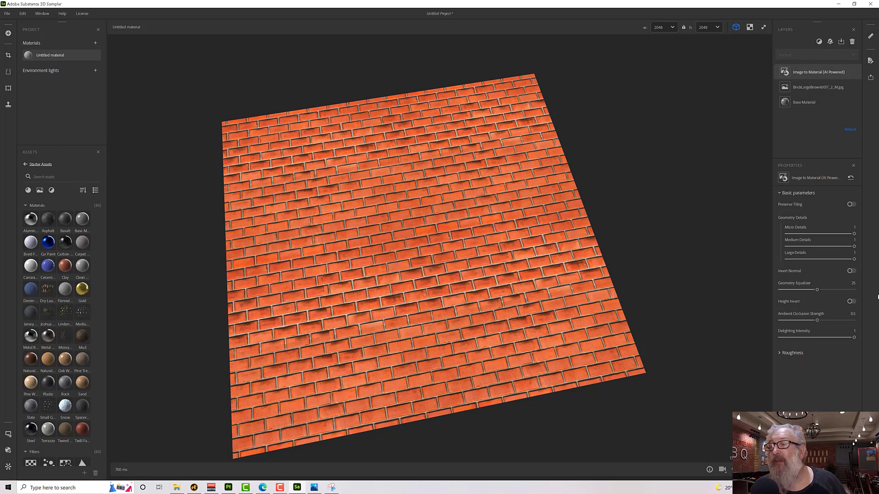
{"action": "left_click", "coordinate": [851, 301]}
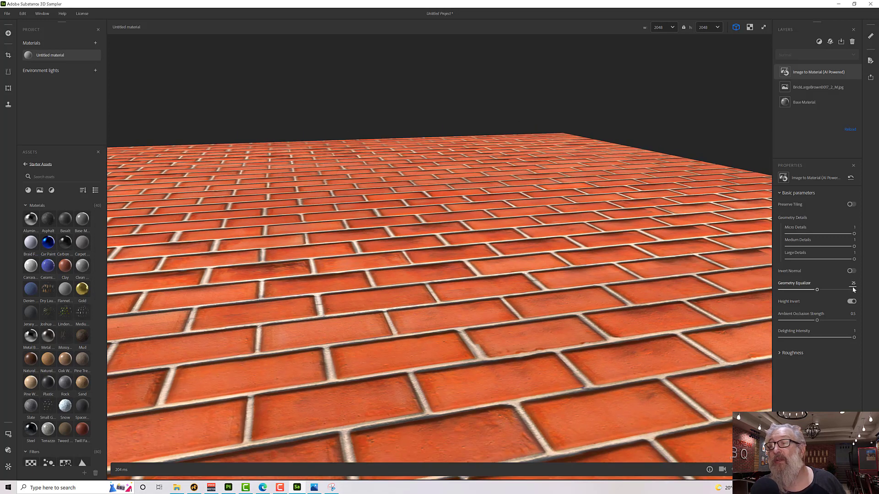
{"action": "left_click", "coordinate": [852, 301]}
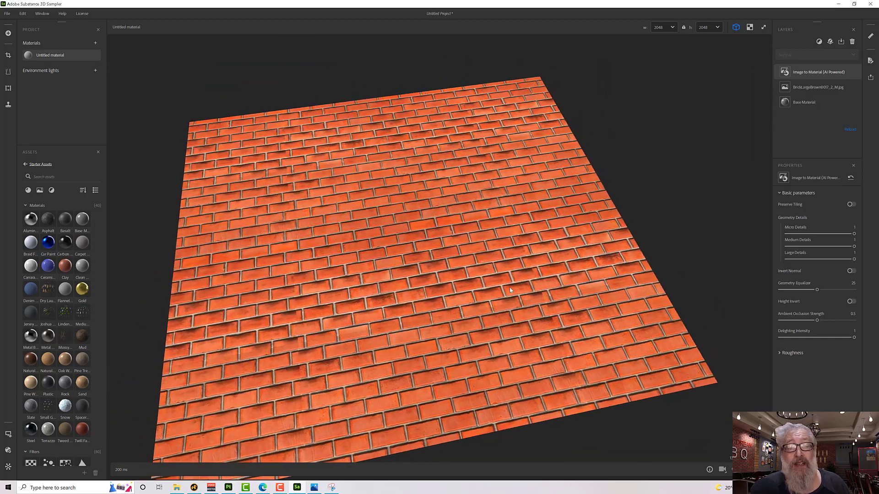
{"action": "left_click_drag", "start_coordinate": [510, 290], "coordinate": [505, 312]}
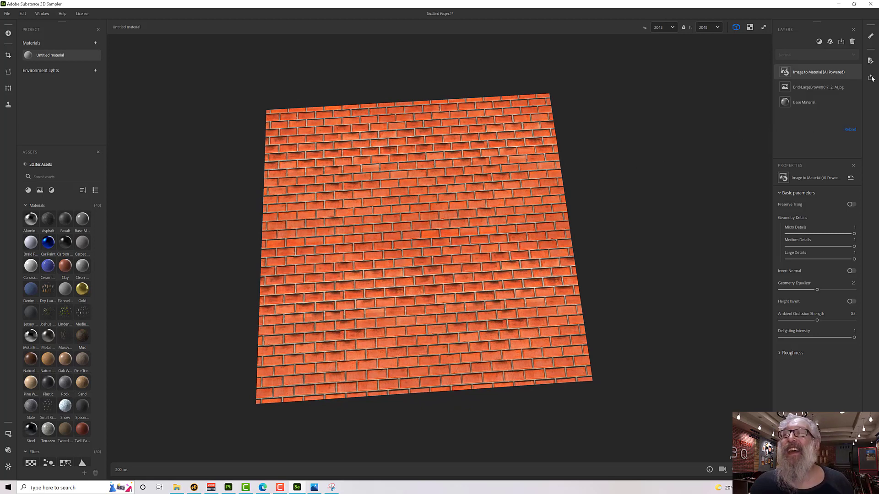
{"action": "mouse_move", "coordinate": [872, 61]}
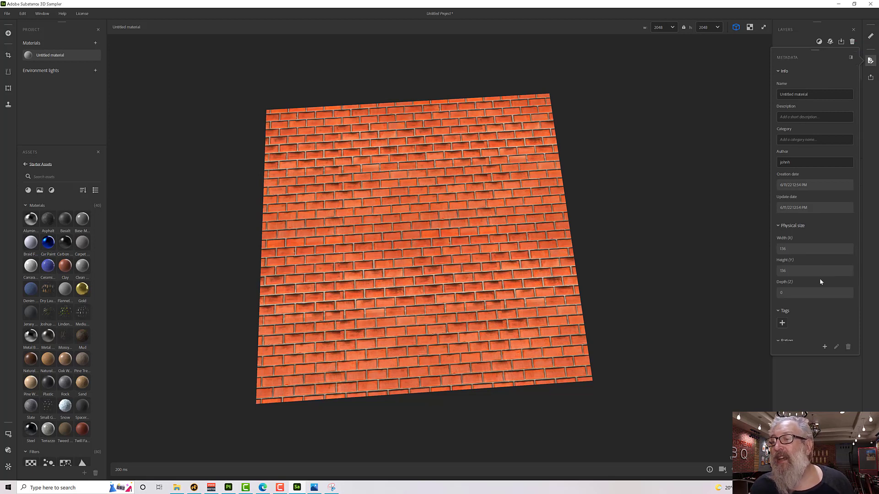
{"action": "mouse_move", "coordinate": [789, 299]}
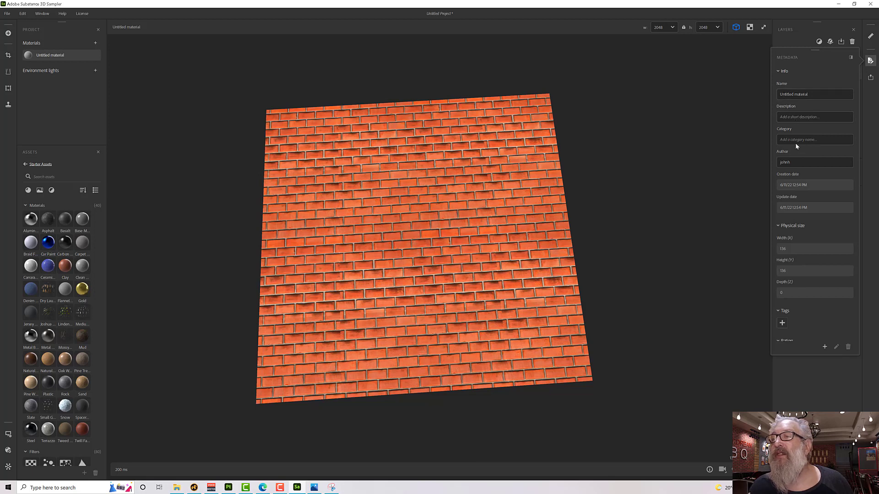
Review the material's physical size in Metadata, then bring up the Share panel.
{"action": "left_click", "coordinate": [804, 162]}
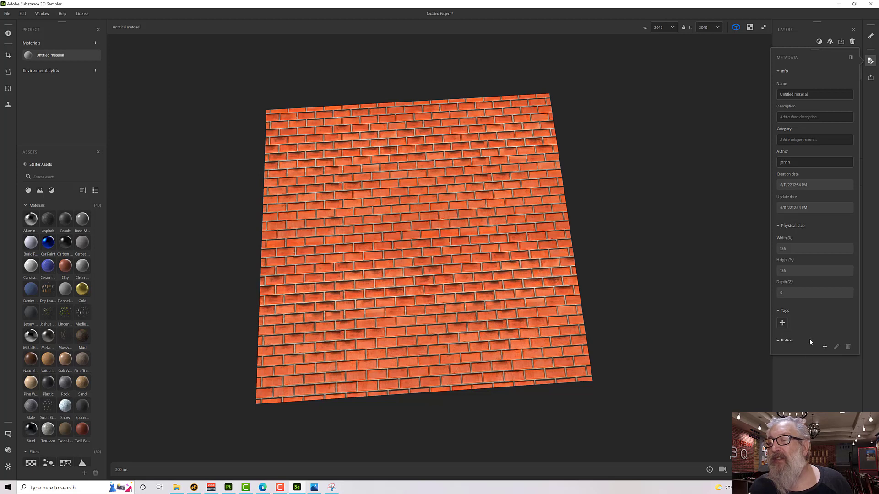
{"action": "mouse_move", "coordinate": [827, 296]}
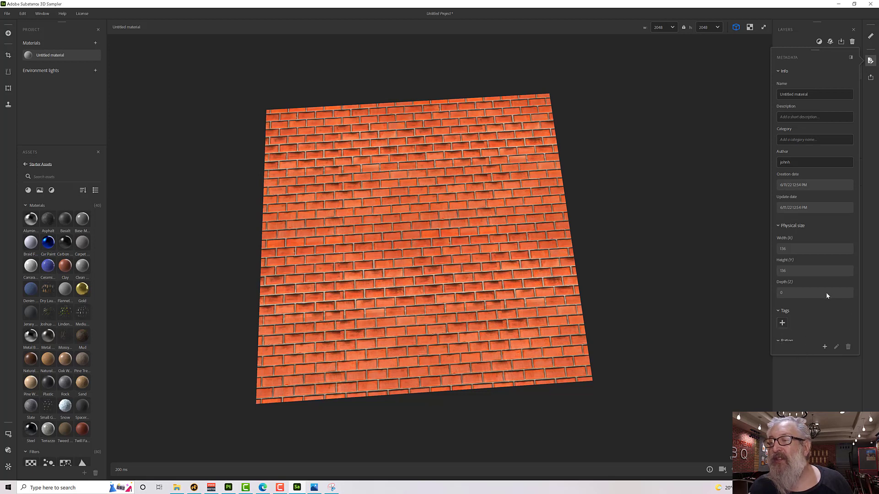
{"action": "scroll", "scroll_direction": "down", "scroll_amount": 3}
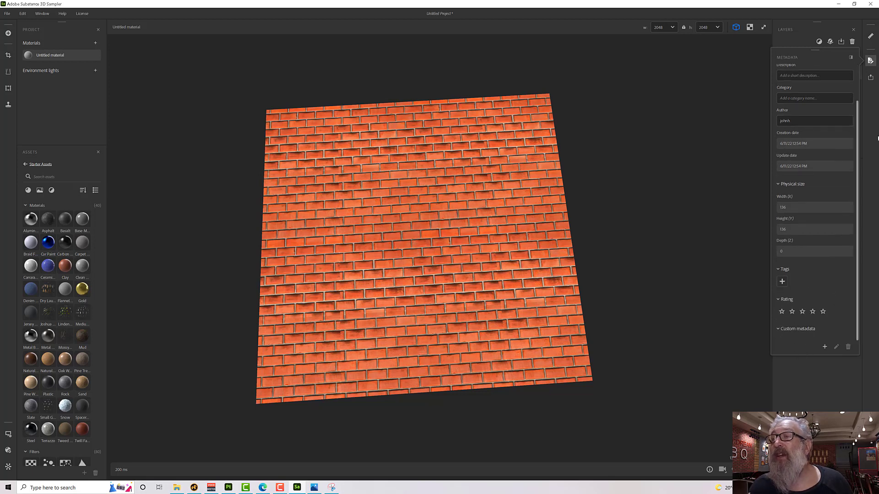
{"action": "left_click", "coordinate": [873, 78]}
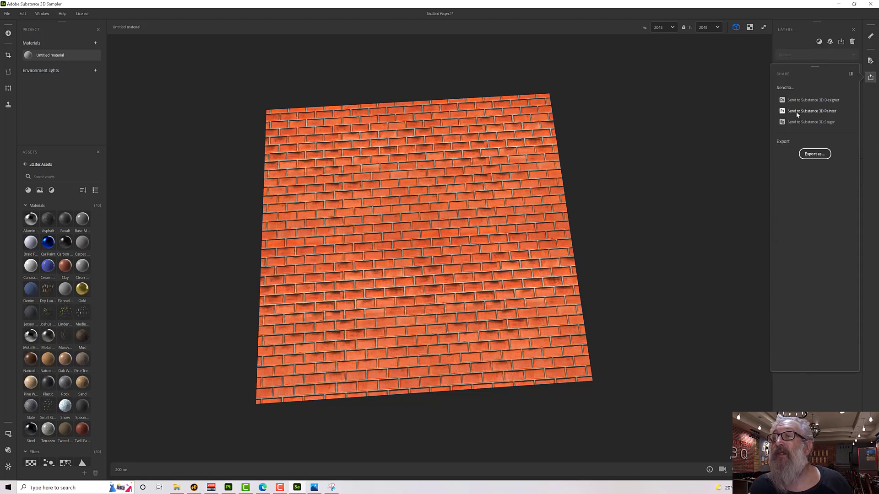
Send the brick material to Substance 3D Painter from the Share panel.
{"action": "left_click", "coordinate": [812, 111]}
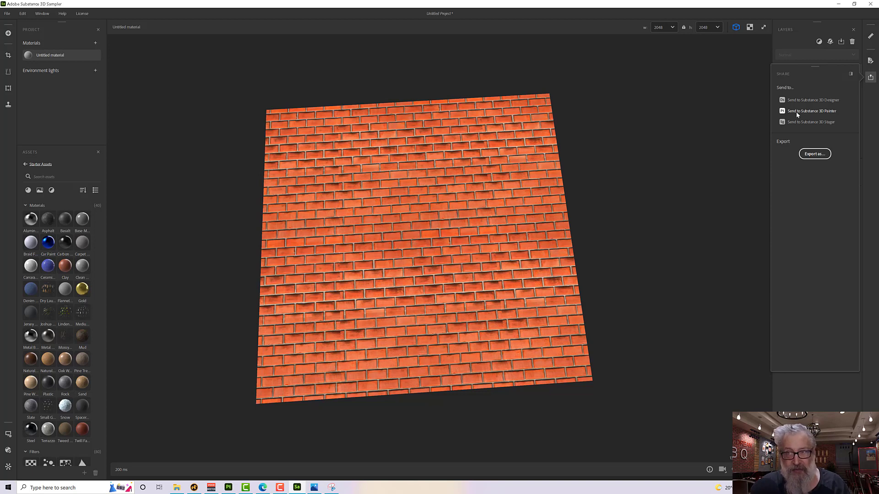
{"action": "mouse_move", "coordinate": [276, 81]}
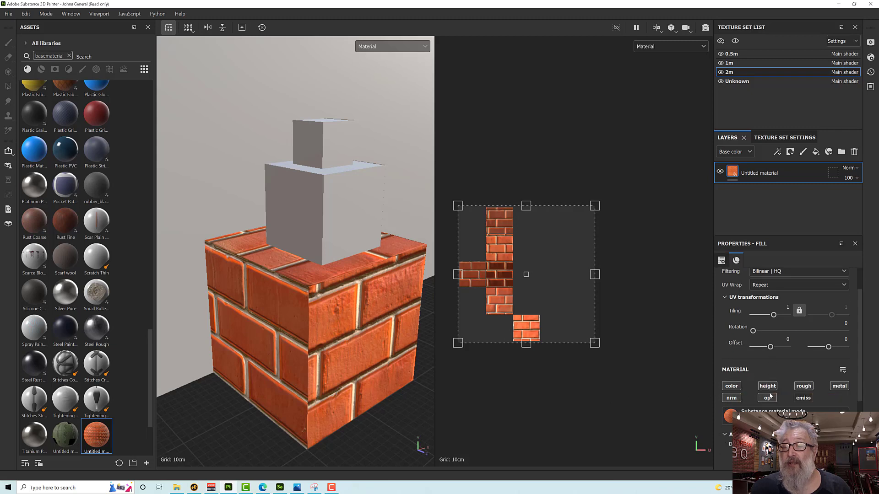
Reach the brick fill's Fill properties and bring up its Projection mode choices.
{"action": "scroll", "scroll_direction": "down", "scroll_amount": 3}
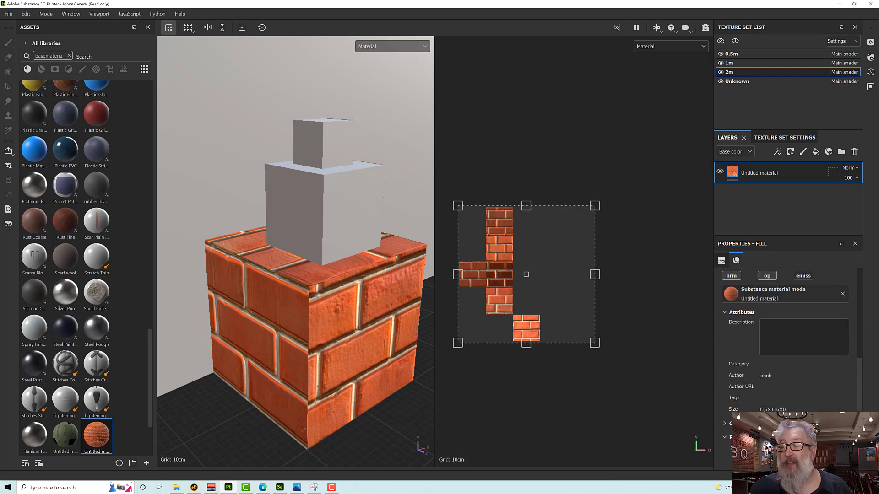
{"action": "mouse_move", "coordinate": [327, 368]}
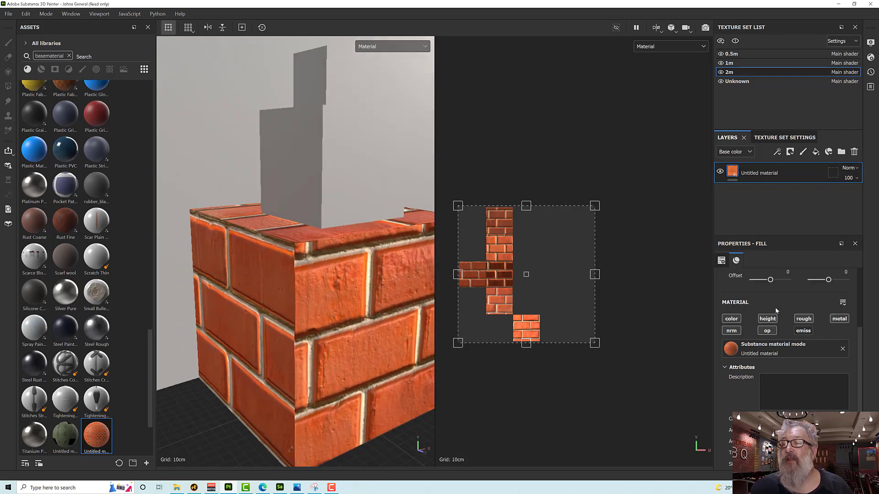
{"action": "left_click", "coordinate": [798, 294]}
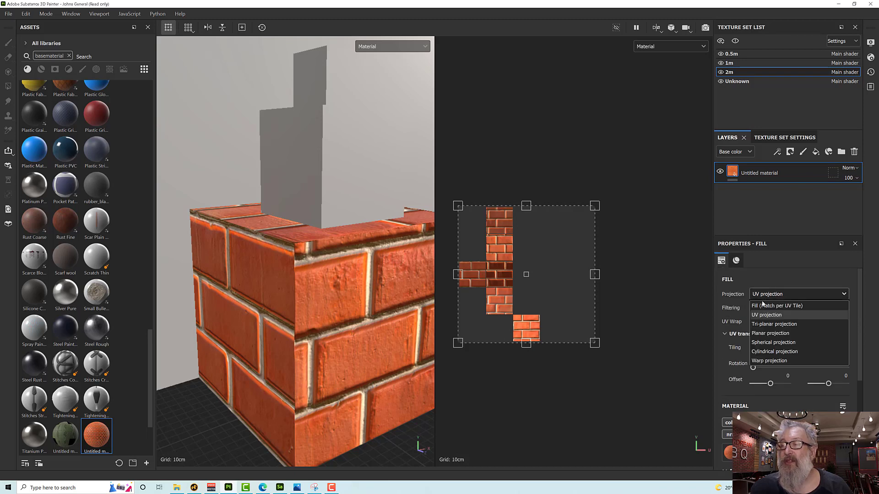
Set the brick fill to Tri-planar projection with Physical size scale.
{"action": "left_click", "coordinate": [775, 324]}
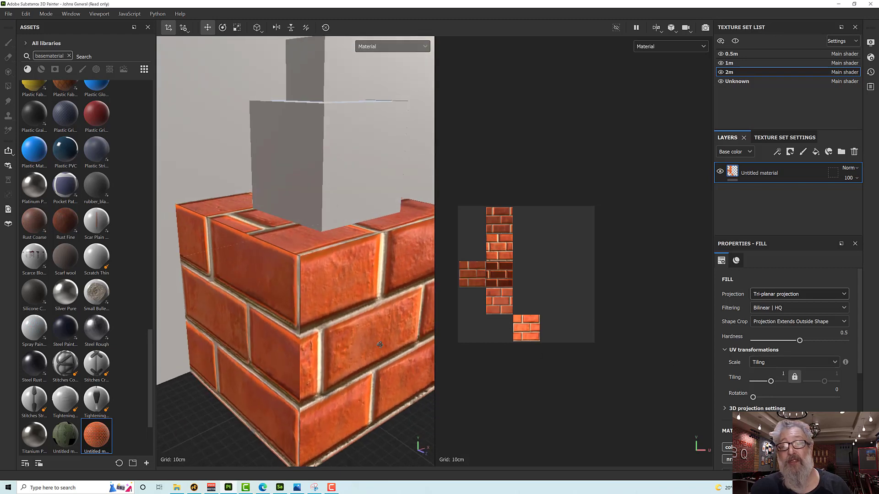
{"action": "left_click", "coordinate": [794, 362]}
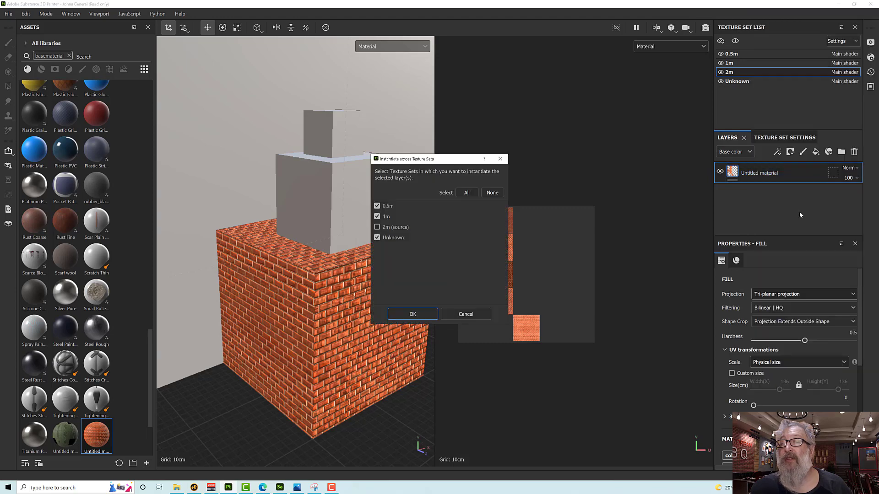
Instantiate the brick fill onto the 0.5m, 1m and Unknown texture sets.
{"action": "left_click", "coordinate": [412, 315]}
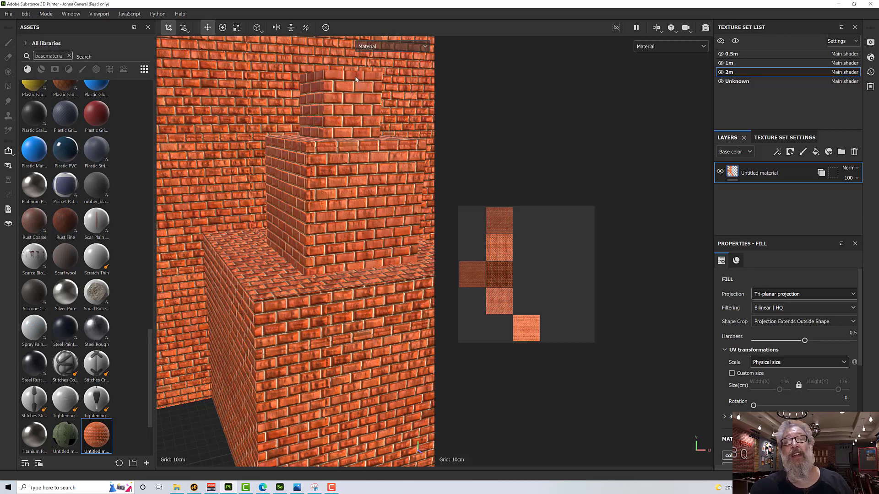
{"action": "mouse_move", "coordinate": [354, 77]}
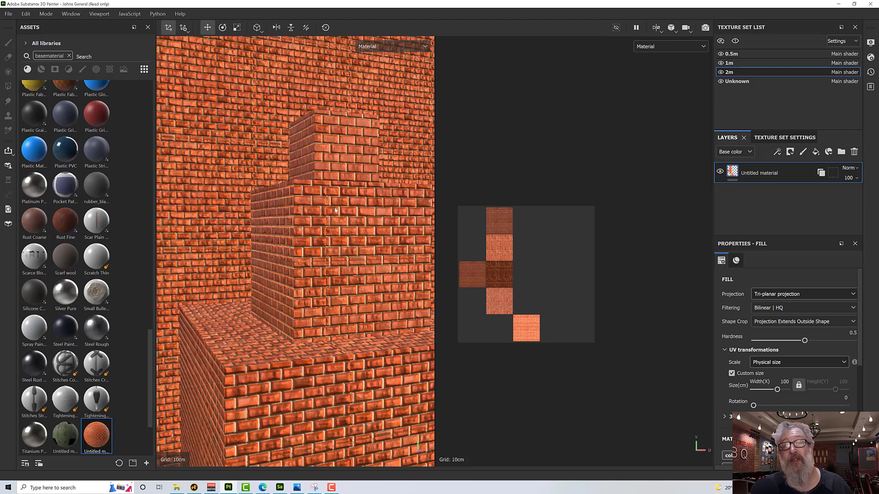
{"action": "mouse_move", "coordinate": [333, 255]}
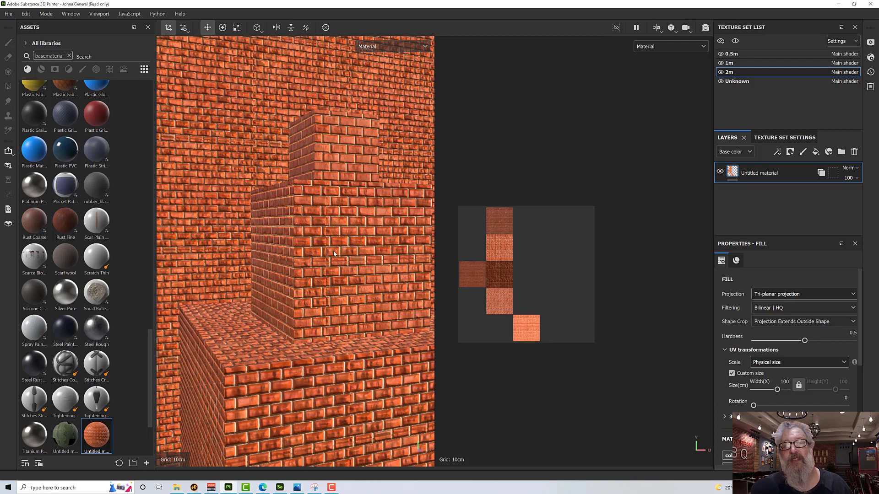
{"action": "mouse_move", "coordinate": [331, 297]}
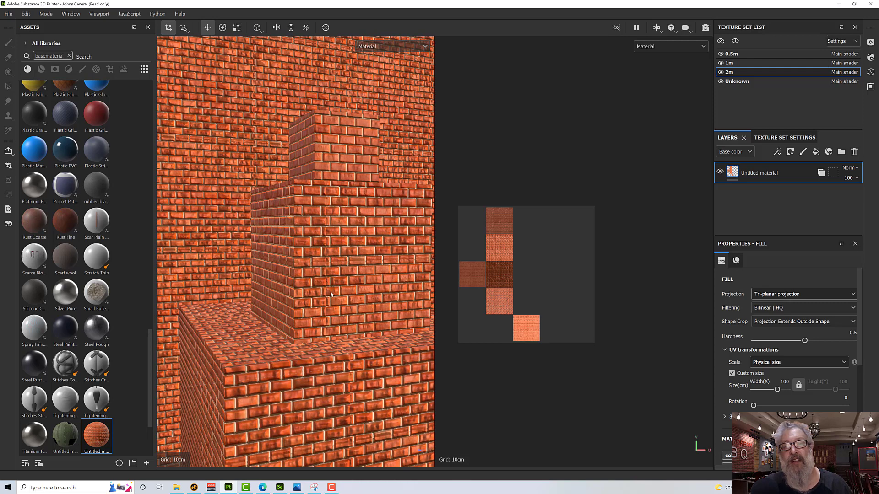
{"action": "mouse_move", "coordinate": [347, 330]}
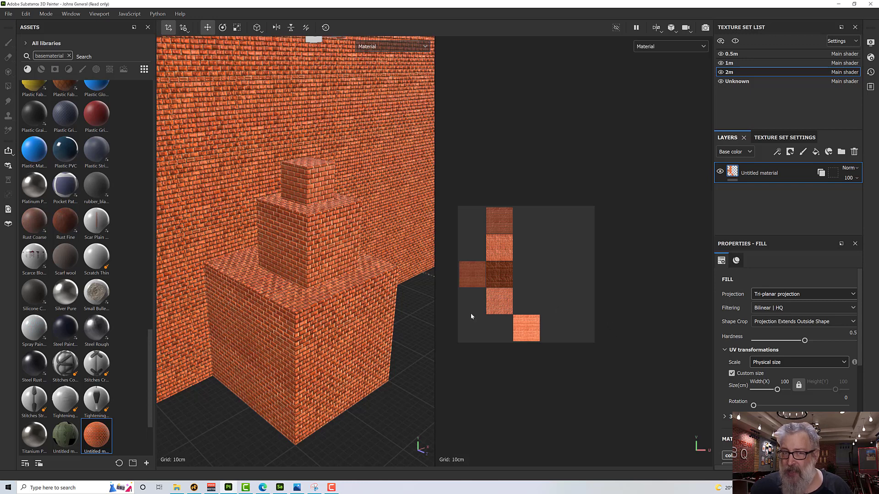
{"action": "mouse_move", "coordinate": [317, 241]}
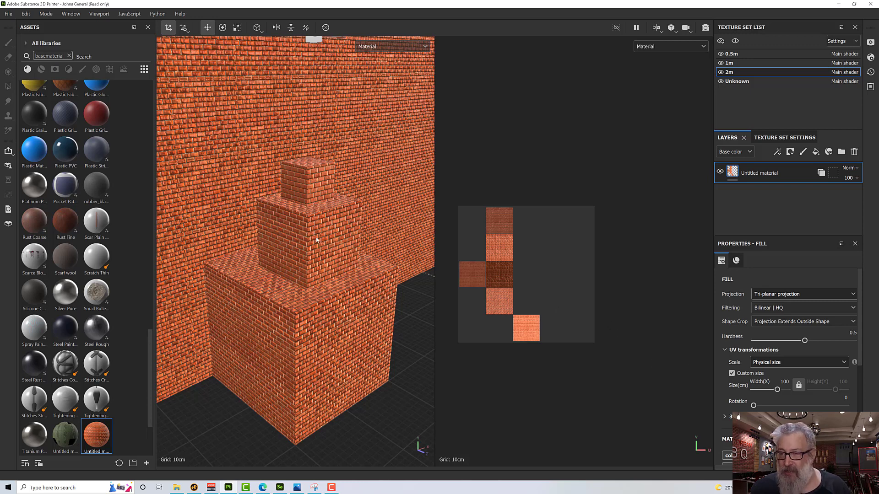
{"action": "mouse_move", "coordinate": [345, 248]}
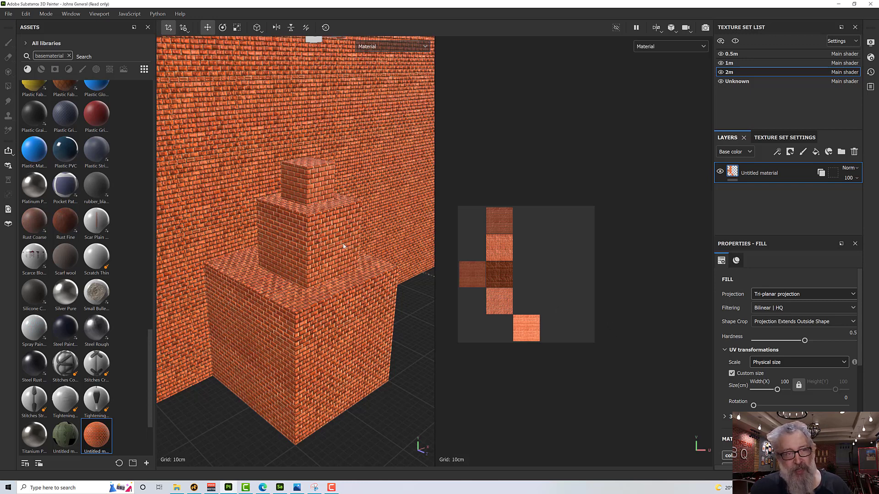